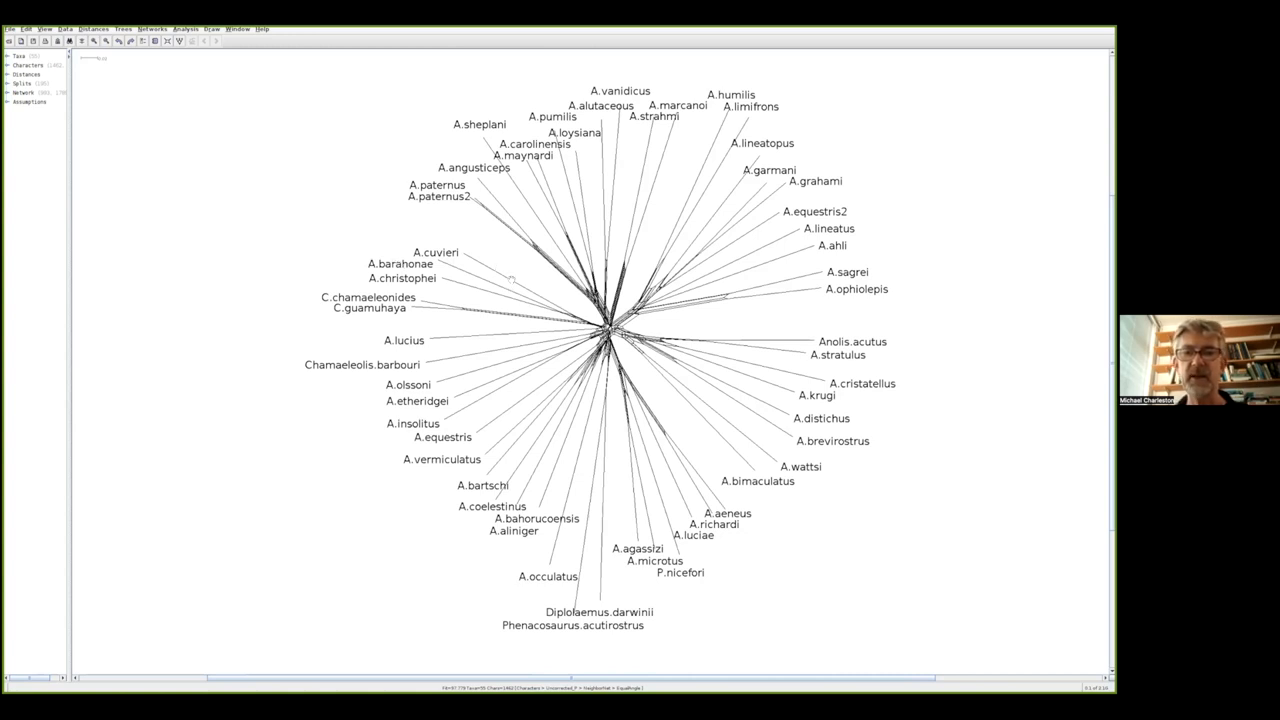
pyautogui.moveTo(510, 268)
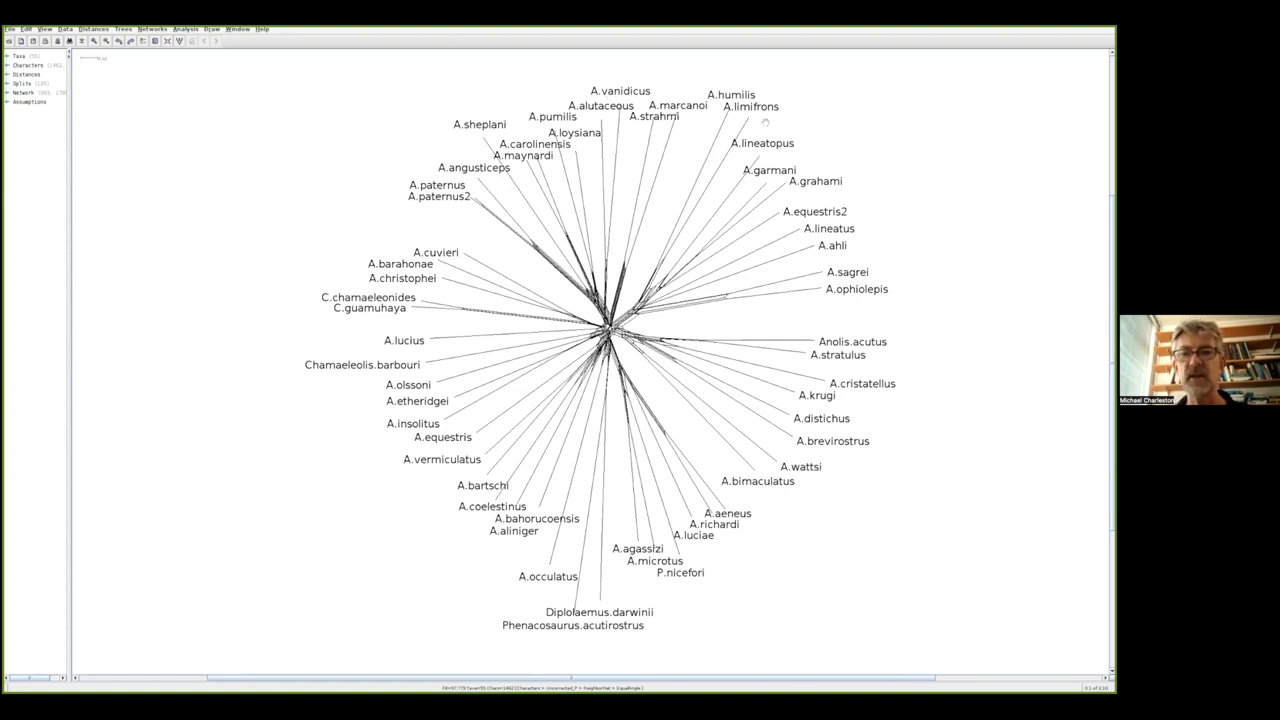
pyautogui.moveTo(744, 510)
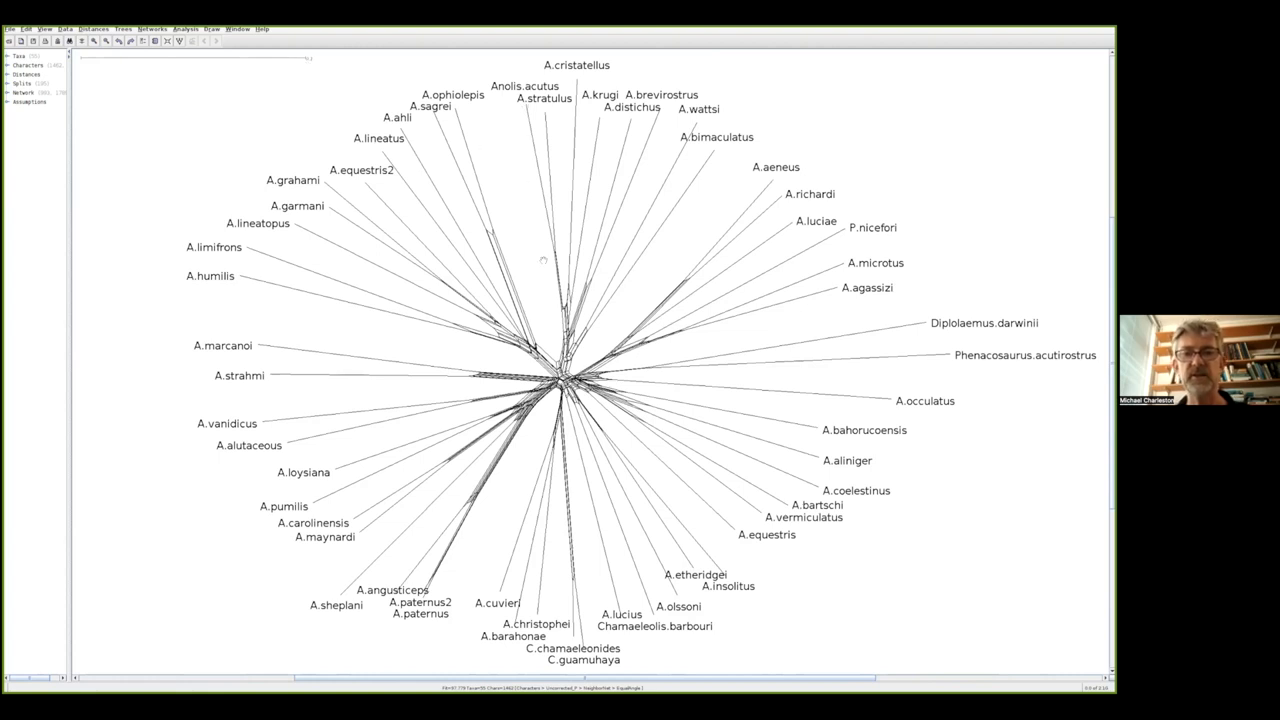
pyautogui.moveTo(368, 62)
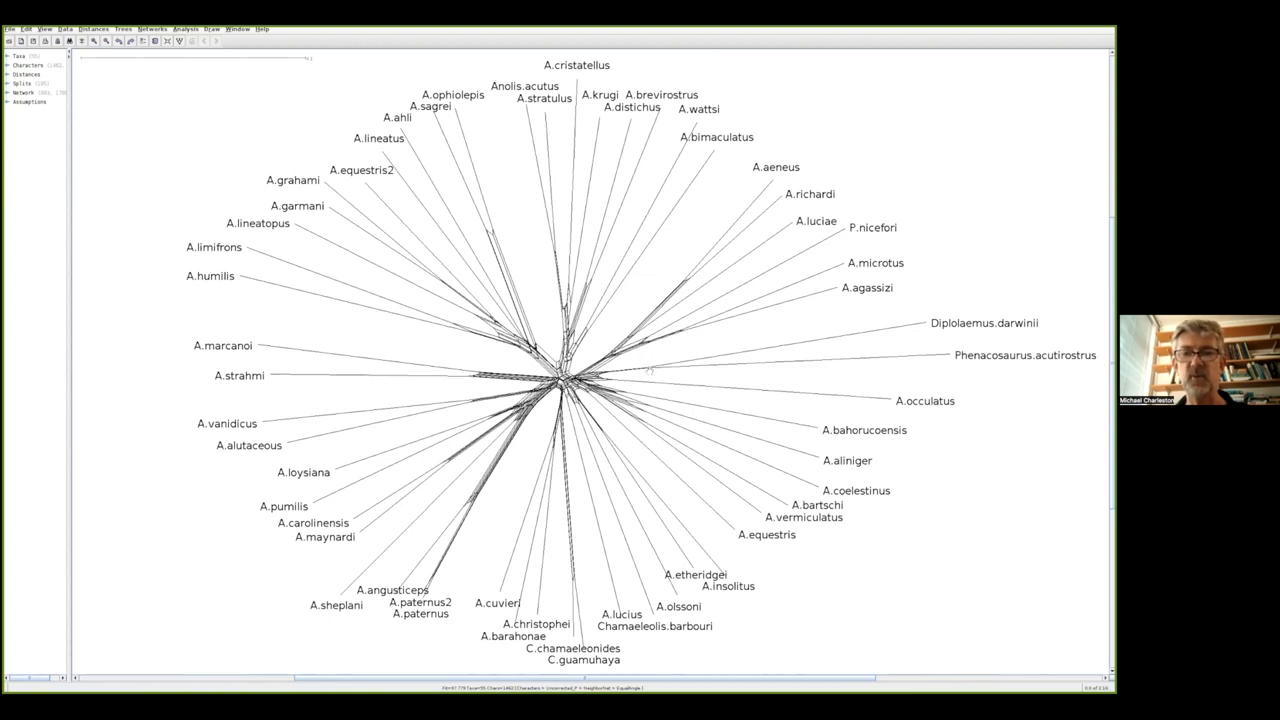
pyautogui.moveTo(918, 364)
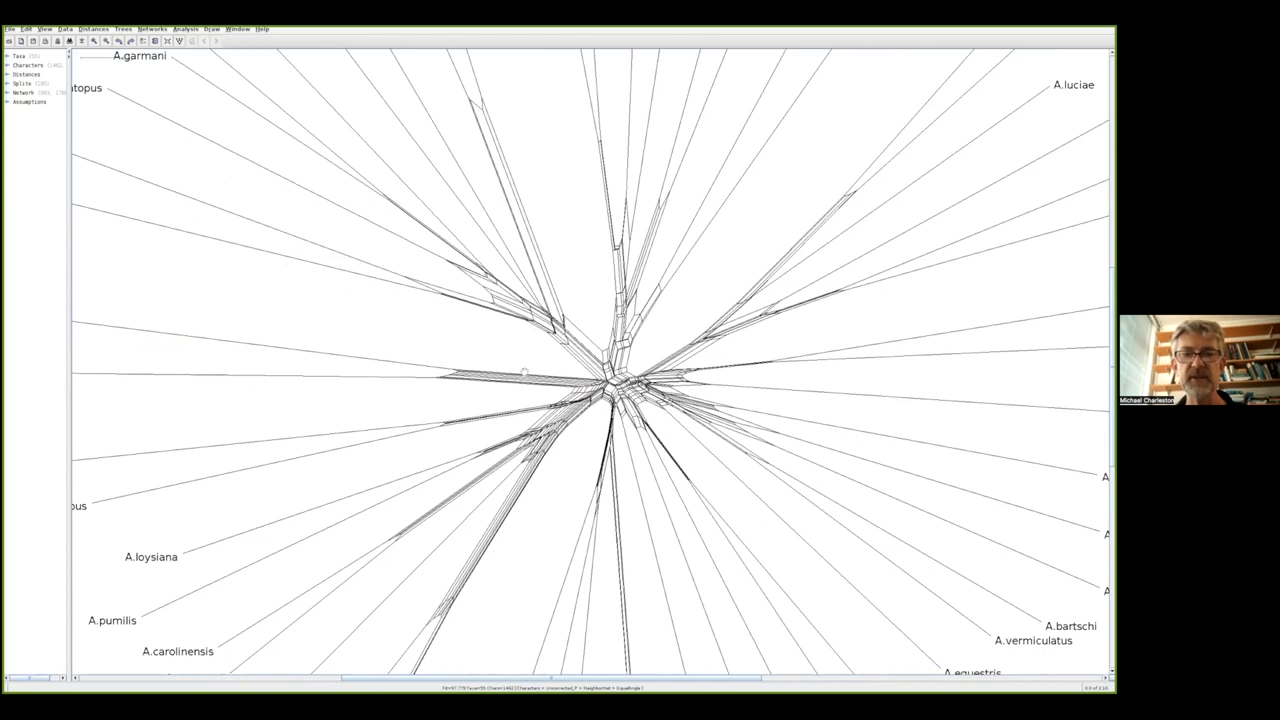
pyautogui.moveTo(524, 374)
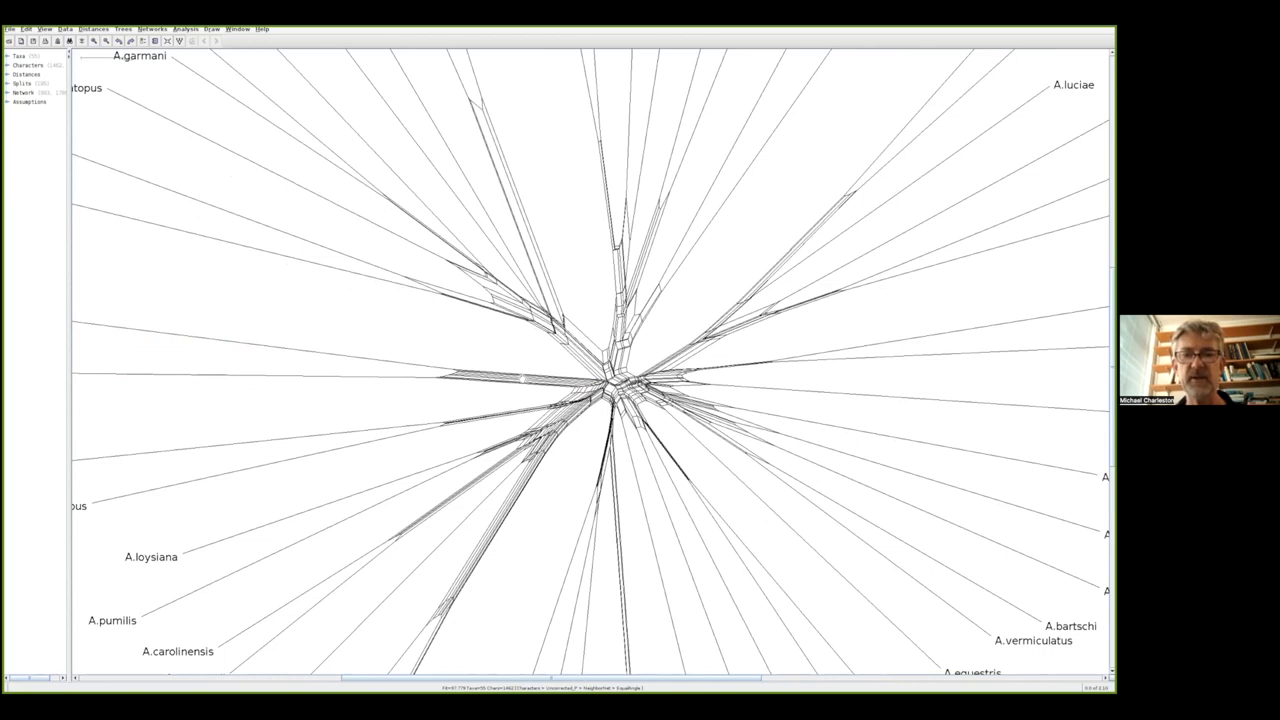
# - Mark the split that groups A.marcanoi with A.strahmi
pyautogui.click(500, 378)
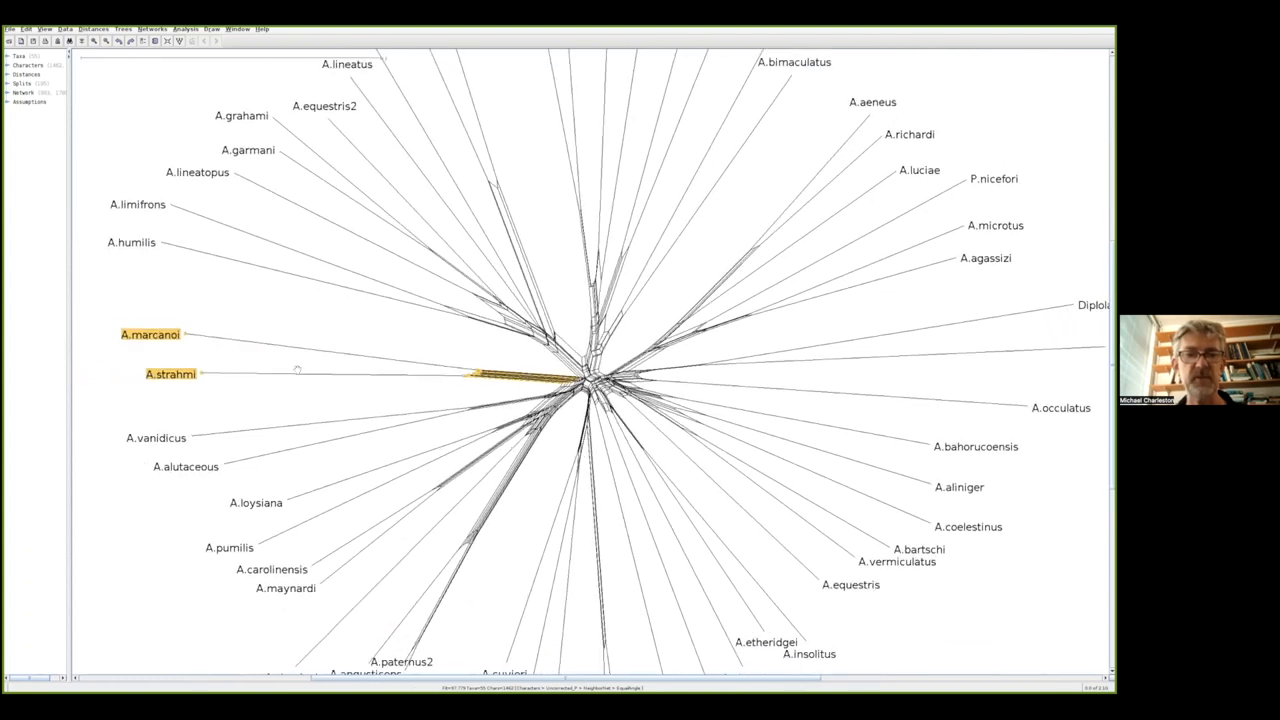
pyautogui.moveTo(172, 390)
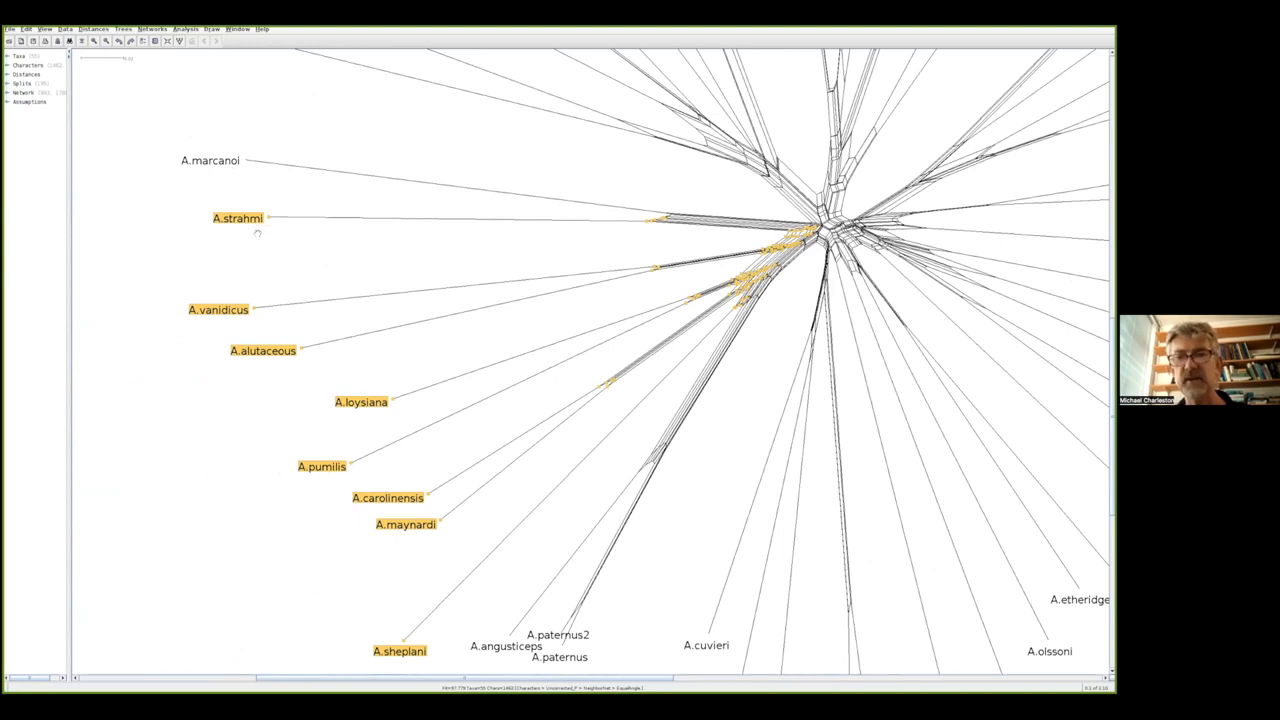
pyautogui.moveTo(216, 276)
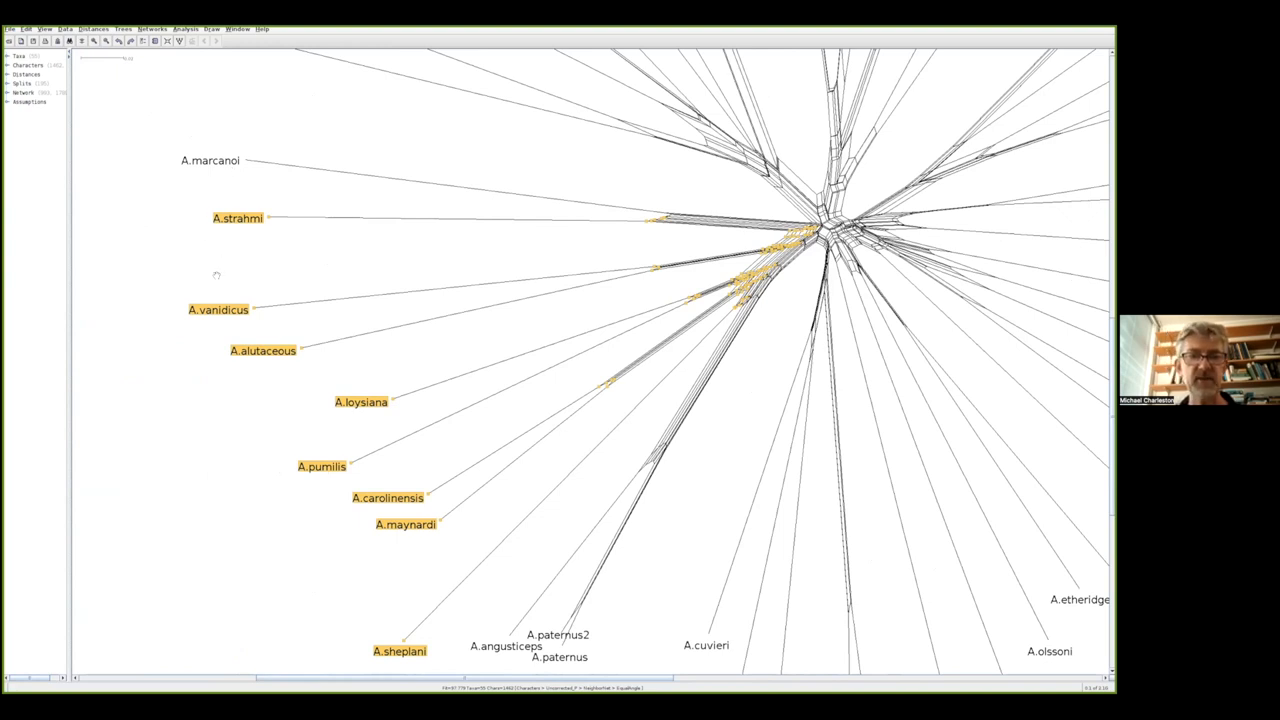
pyautogui.moveTo(440, 588)
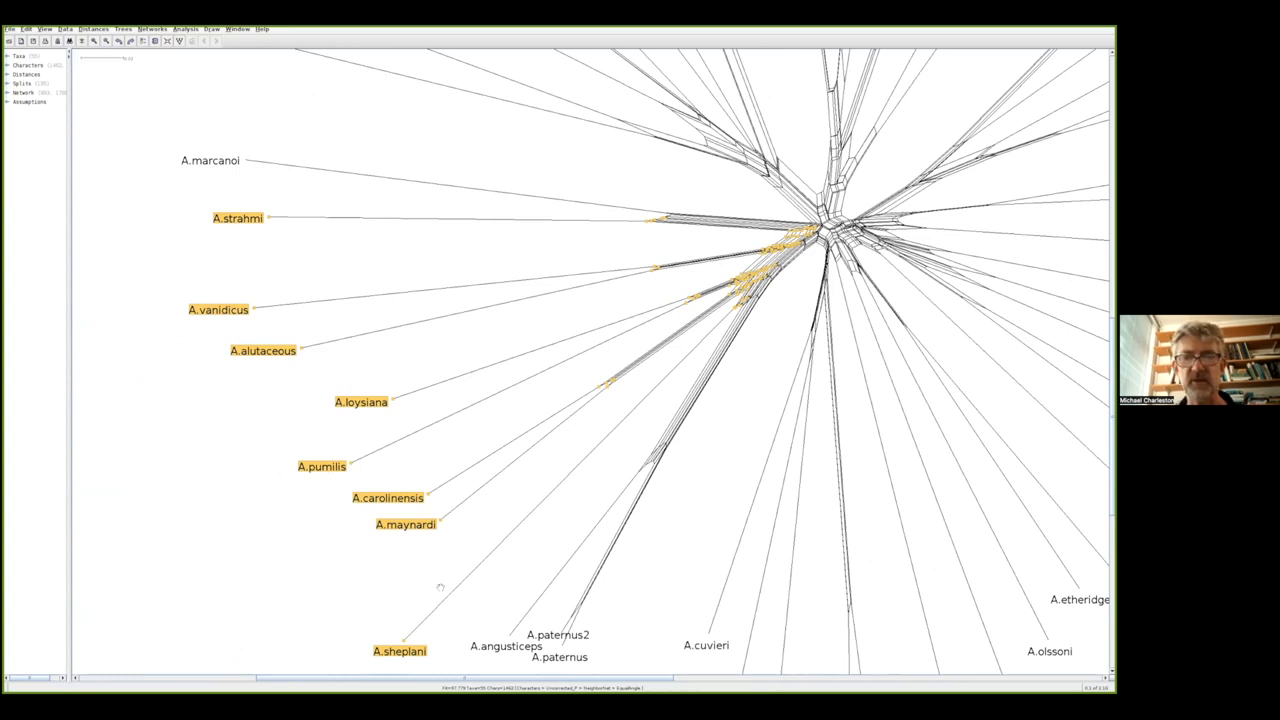
pyautogui.moveTo(258, 348)
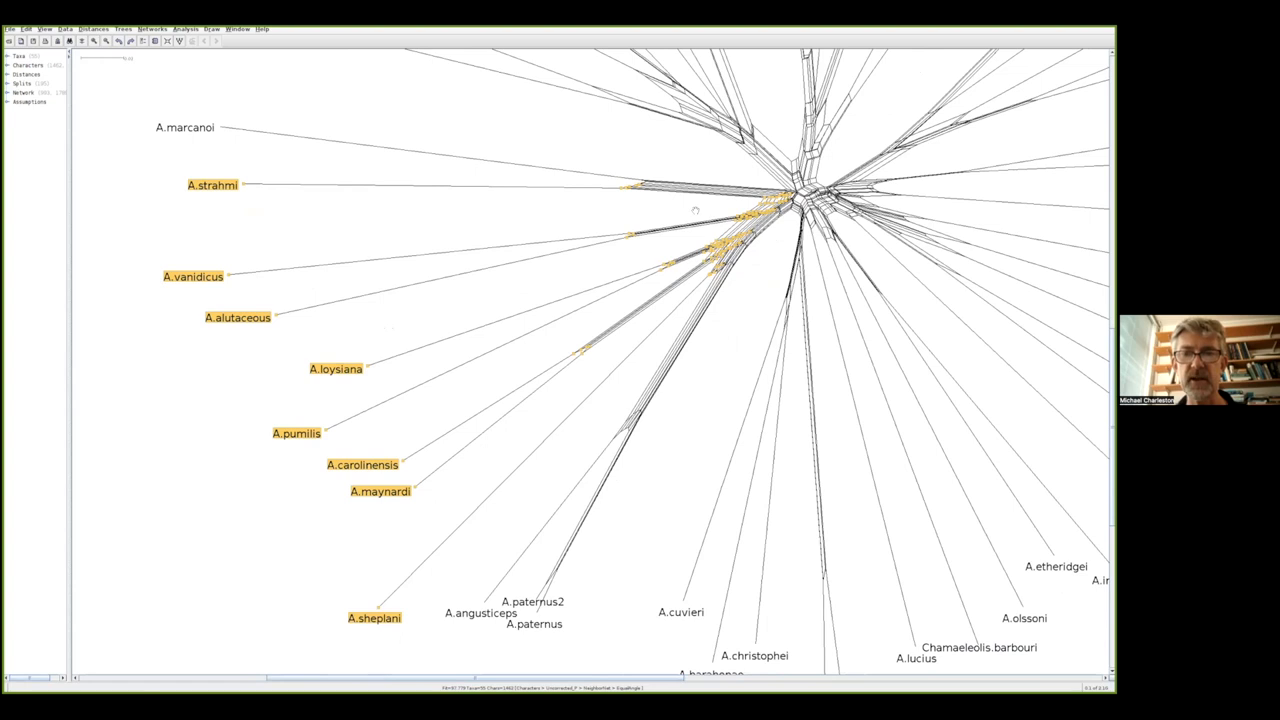
pyautogui.moveTo(658, 198)
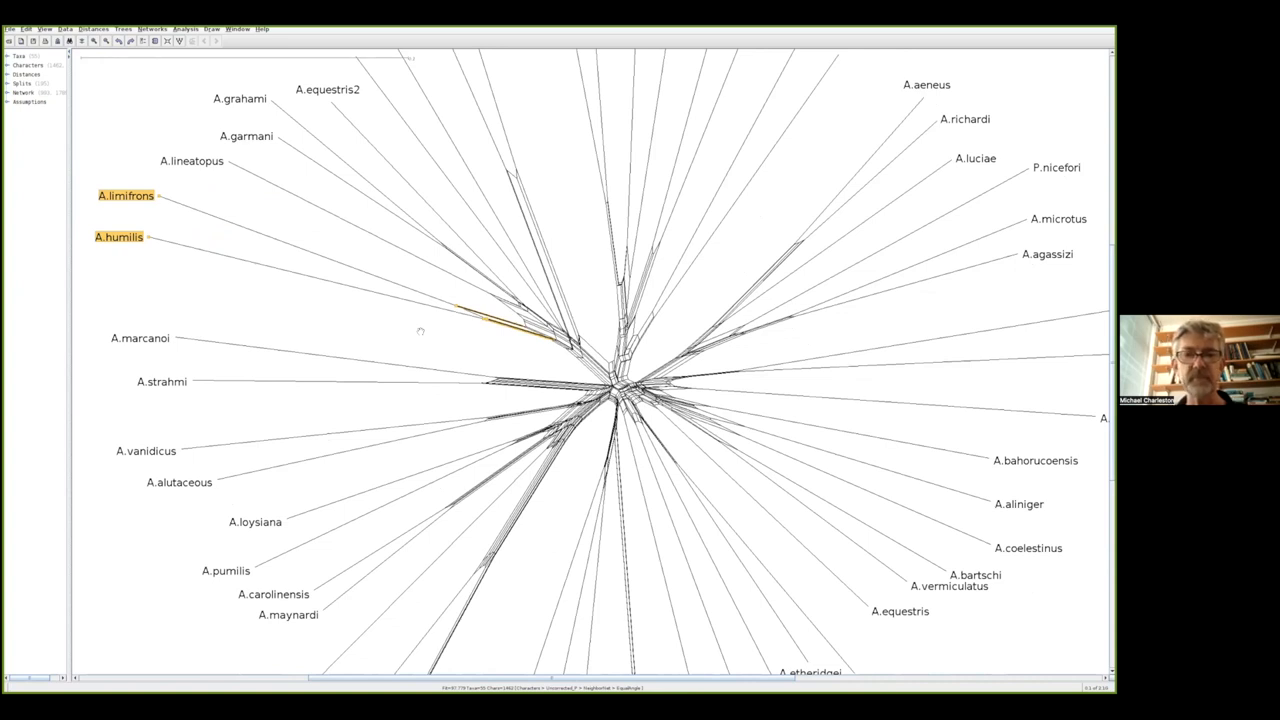
pyautogui.moveTo(420, 272)
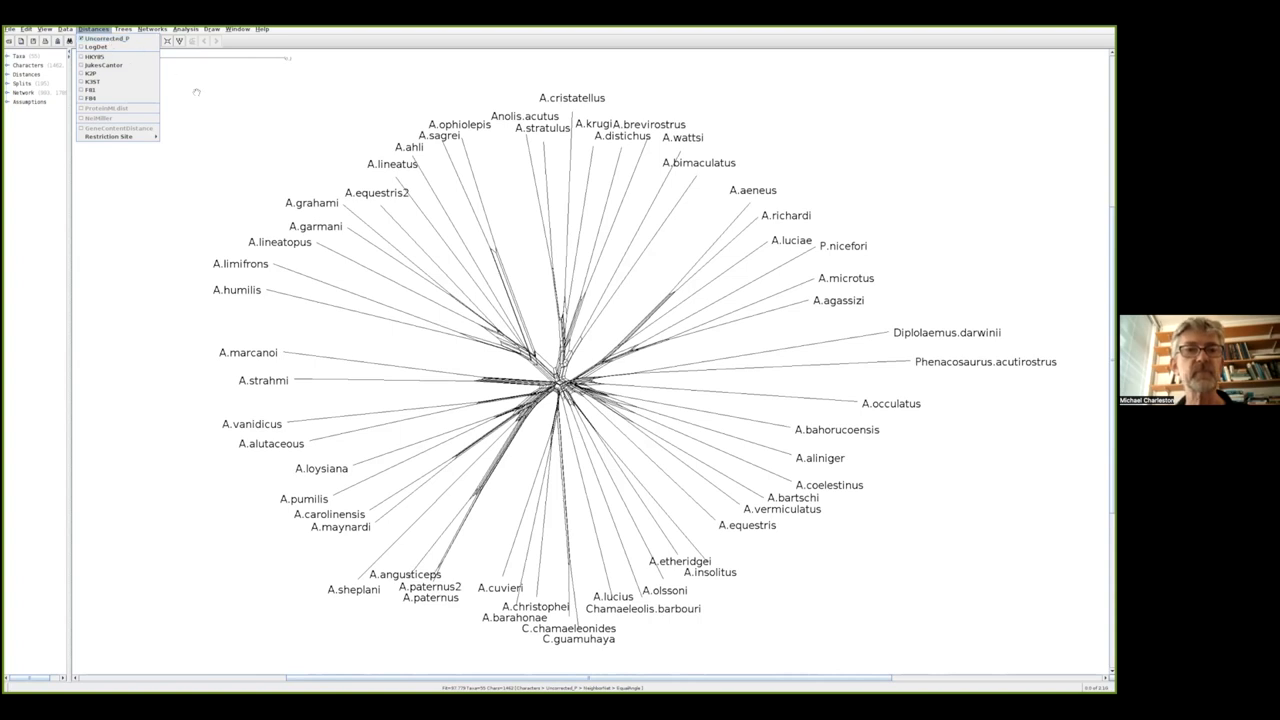
# - Close the Distances menu, view the full network, and reopen the distance-model list
pyautogui.click(92, 28)
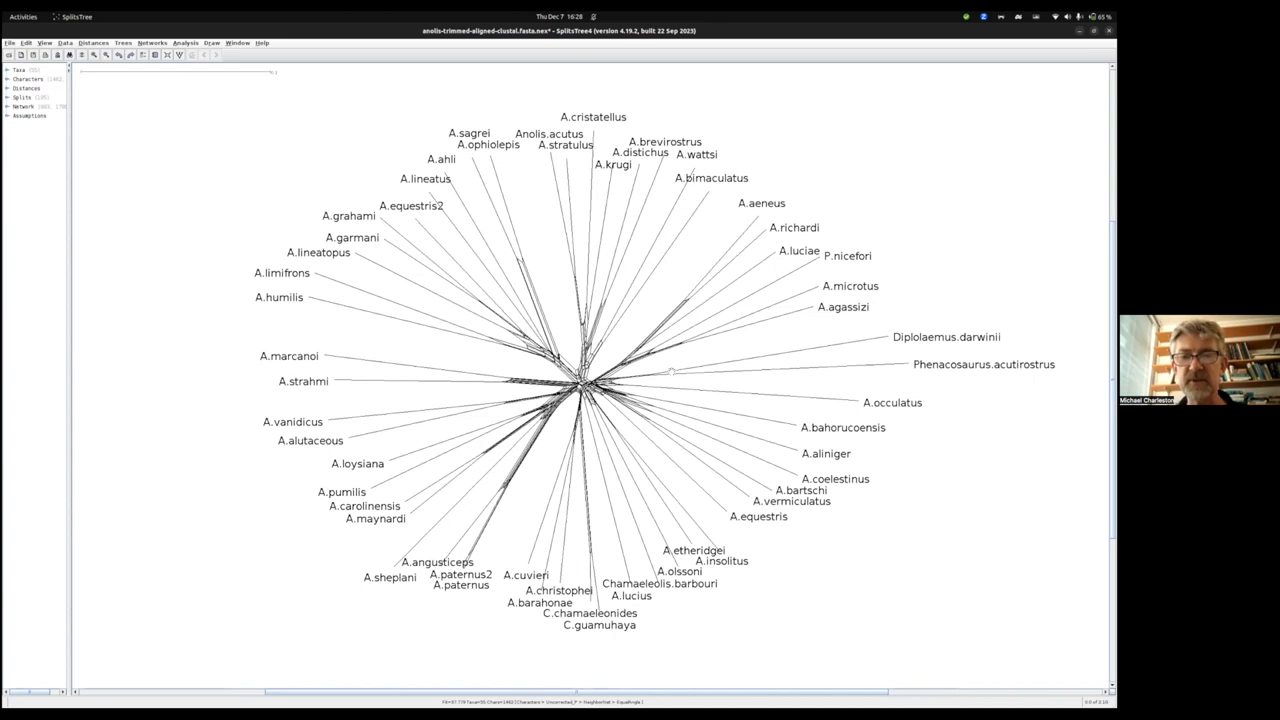
pyautogui.moveTo(870, 340)
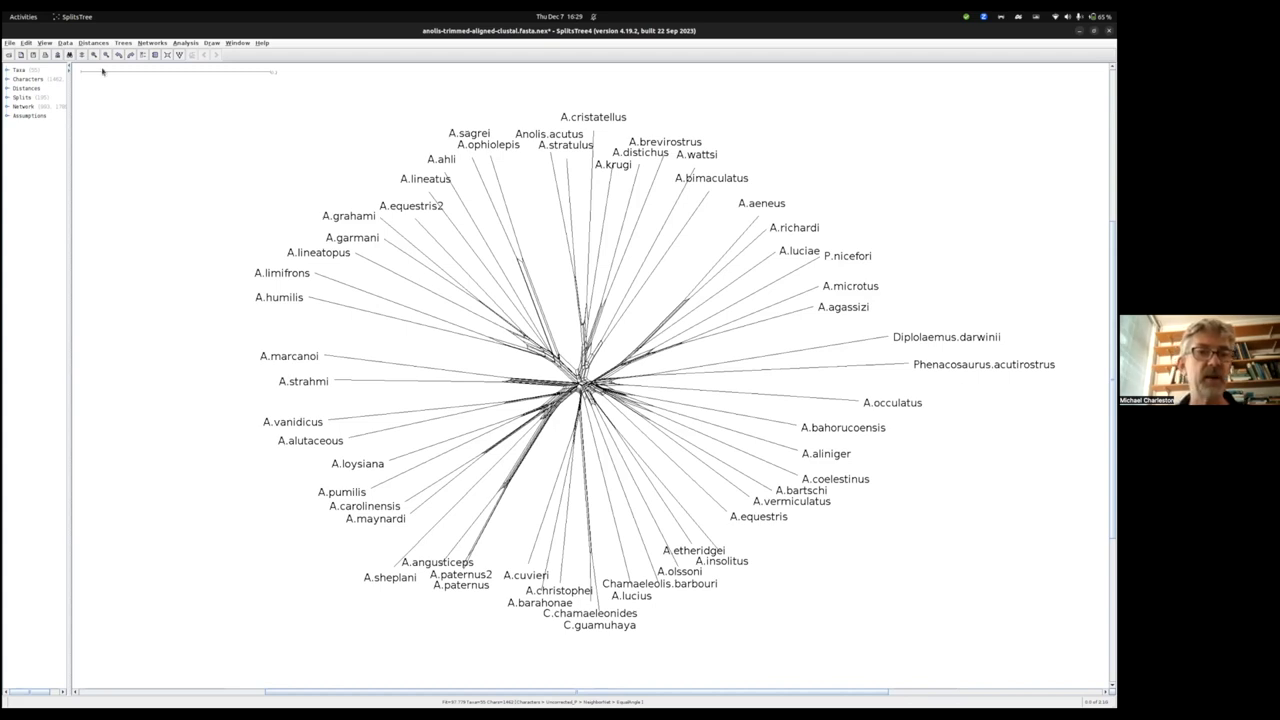
pyautogui.click(92, 42)
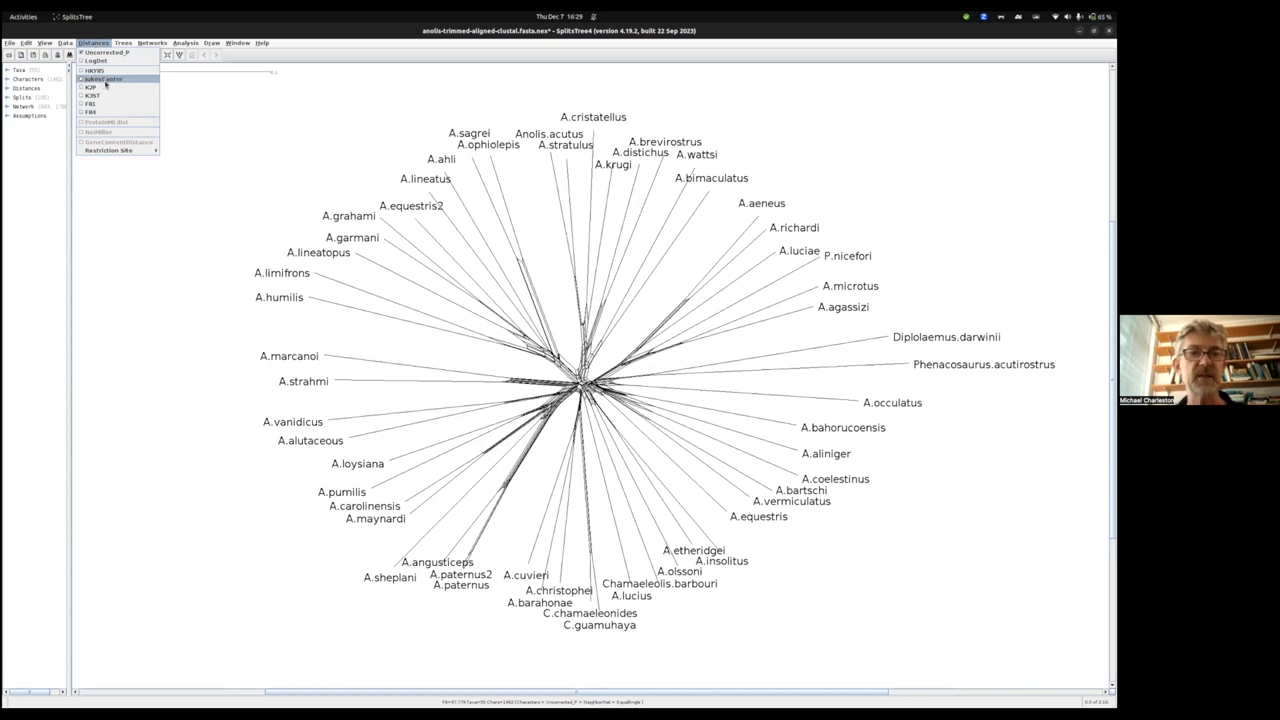
# - Apply the HKY85 distance model from the Processing Pipeline dialog to recompute the network
pyautogui.click(100, 78)
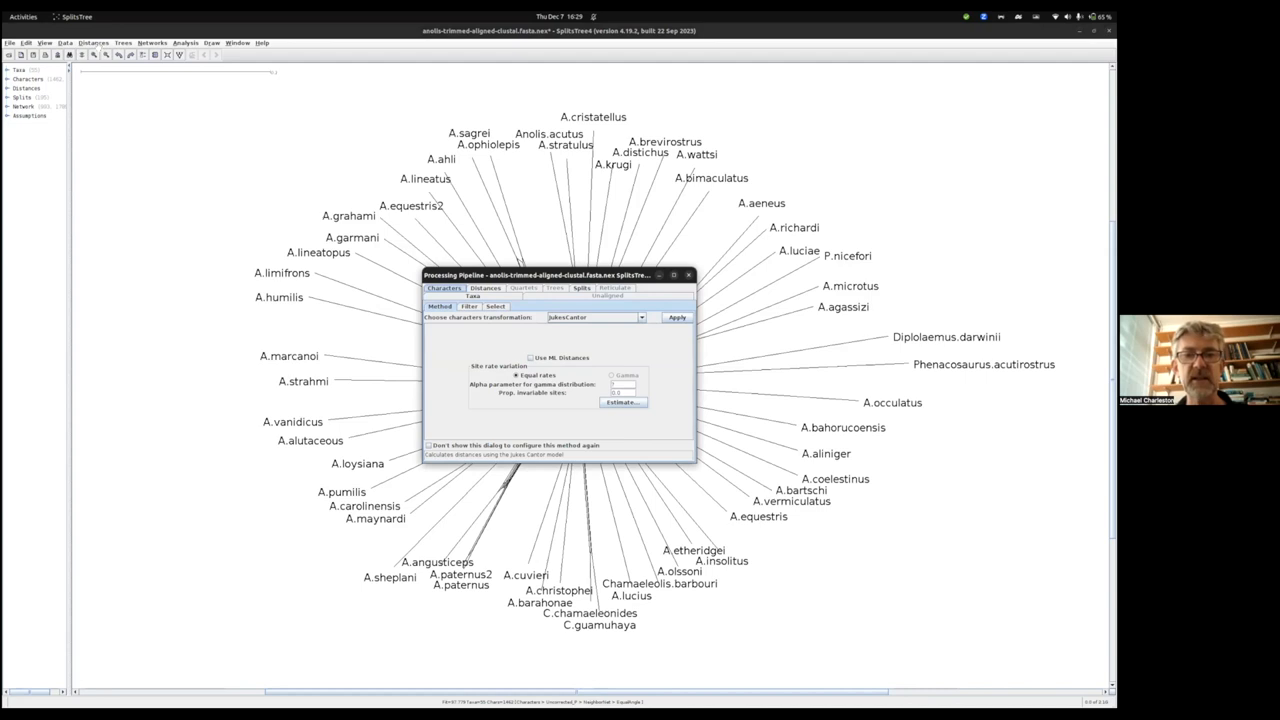
pyautogui.moveTo(652, 344)
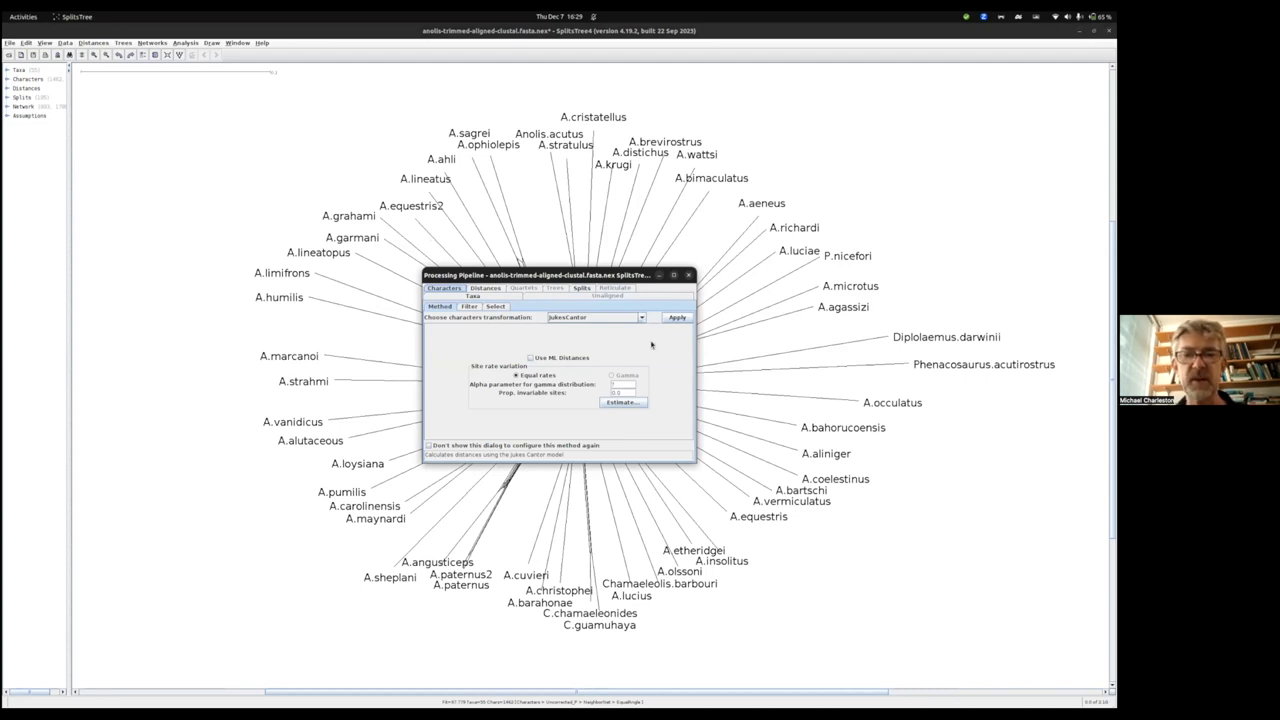
pyautogui.click(640, 316)
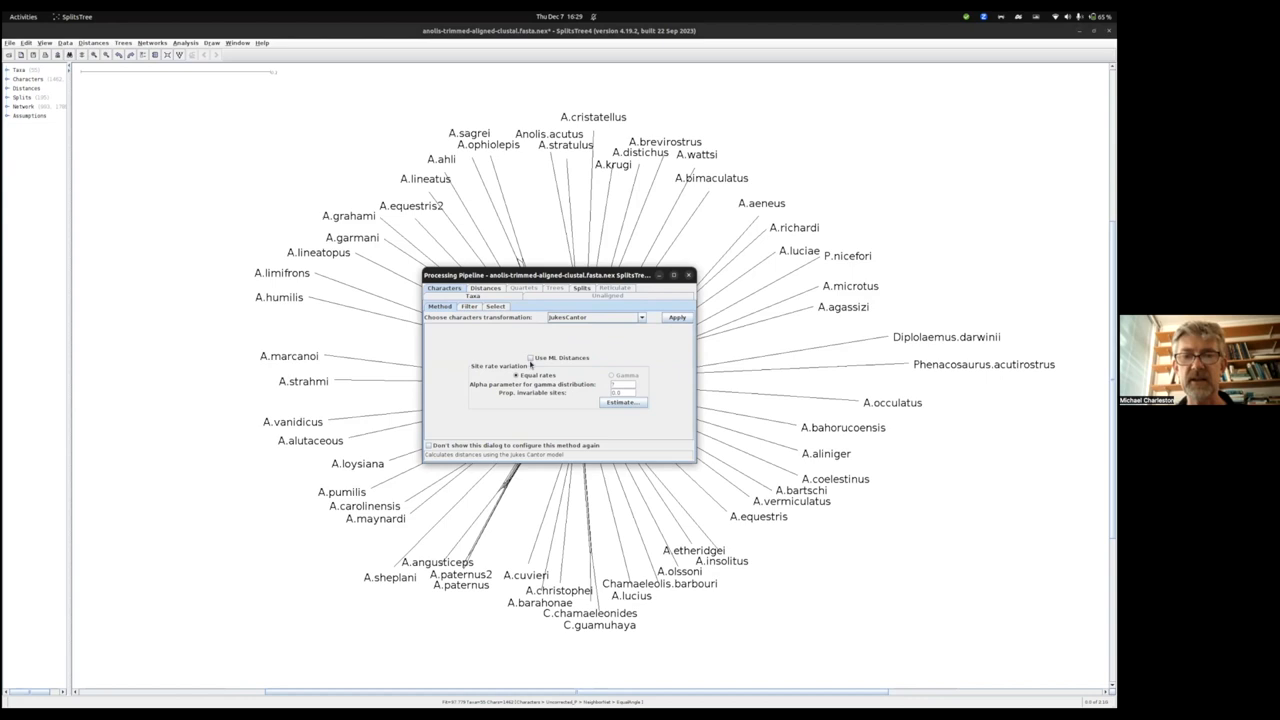
pyautogui.moveTo(590, 358)
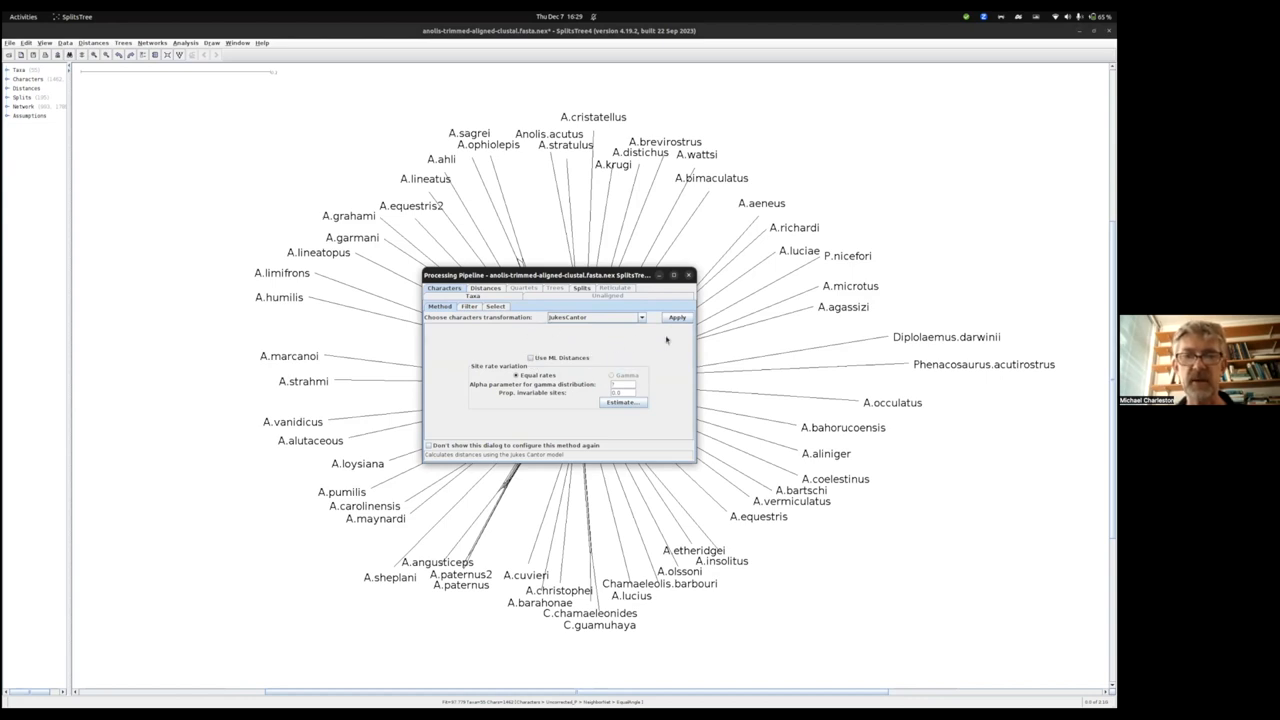
pyautogui.click(676, 316)
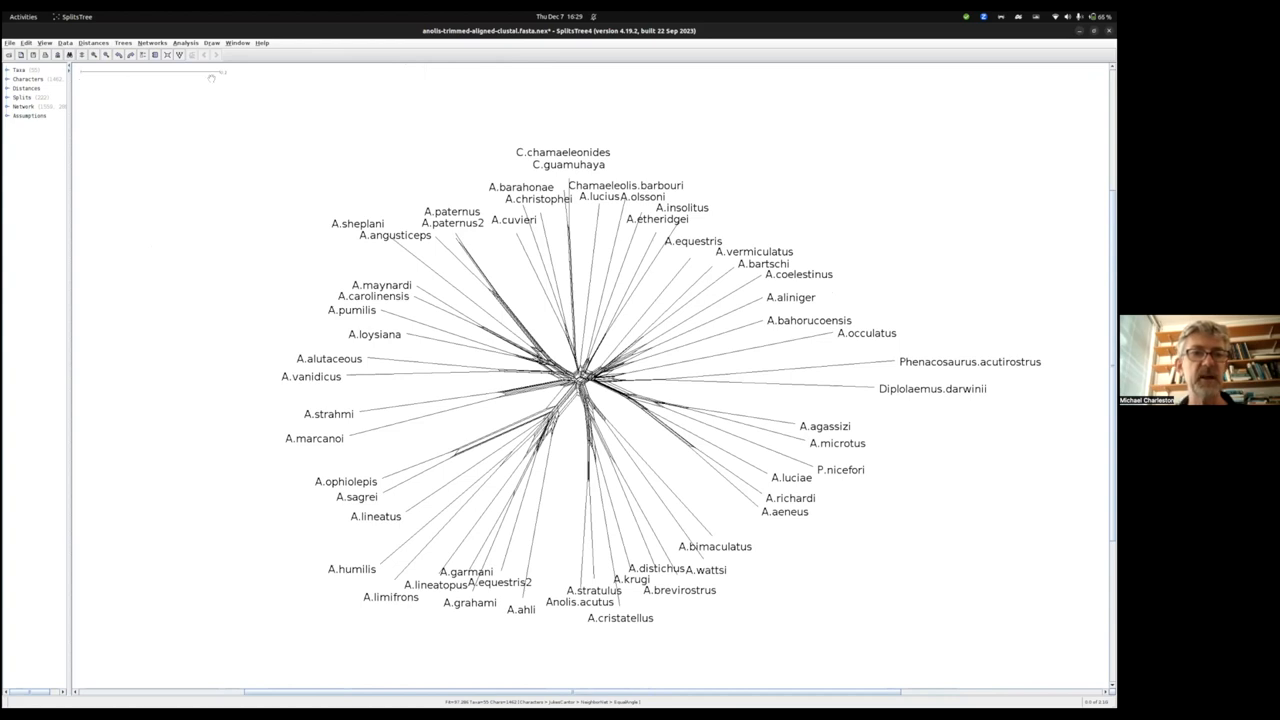
pyautogui.moveTo(614, 412)
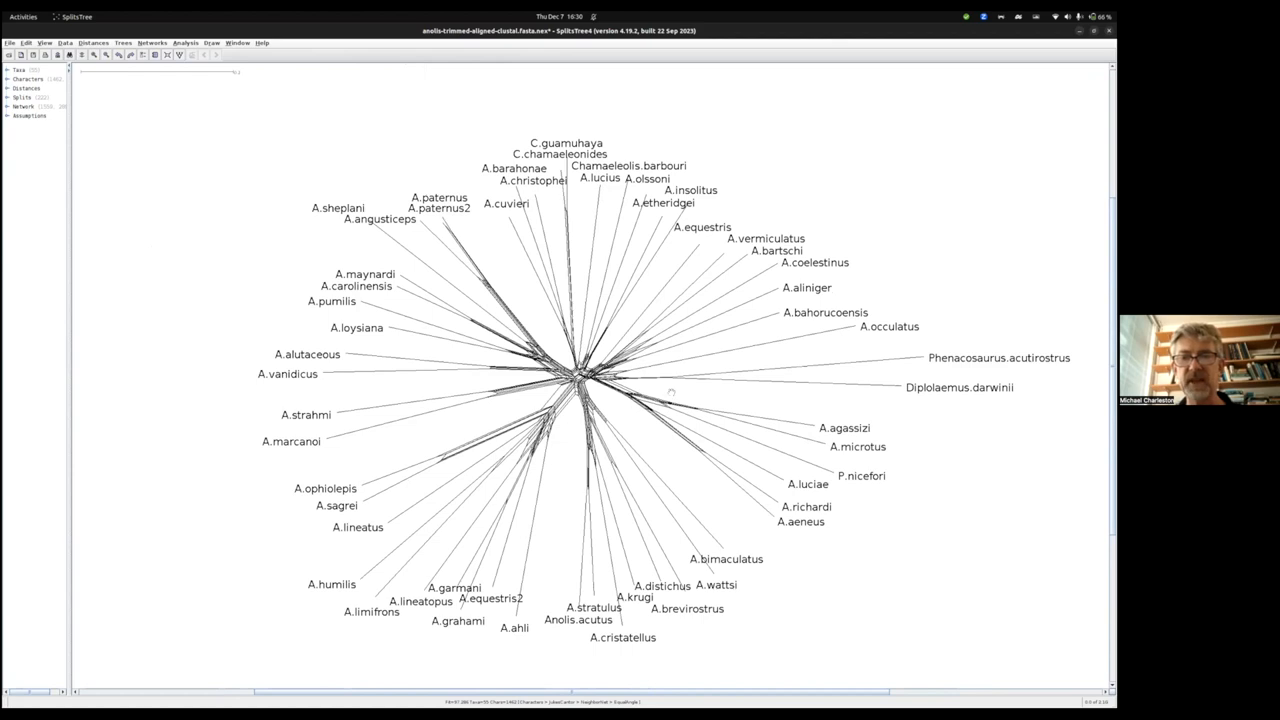
pyautogui.moveTo(764, 372)
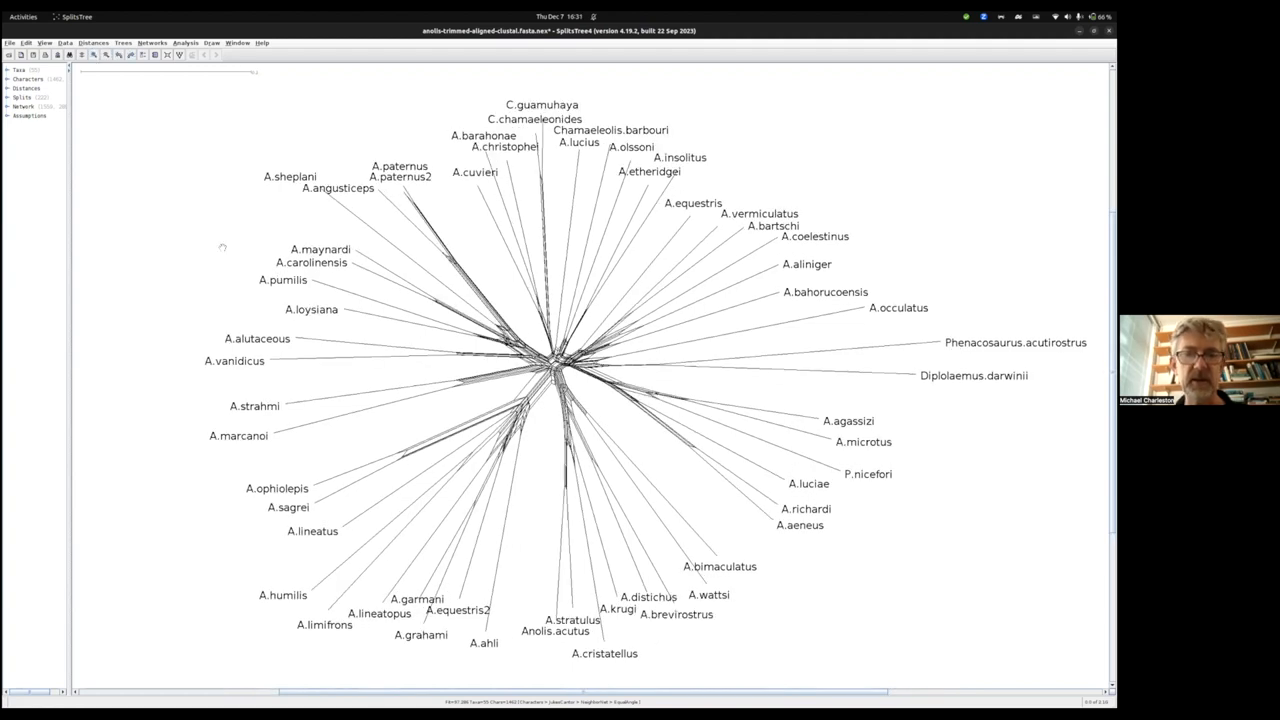
pyautogui.moveTo(358, 310)
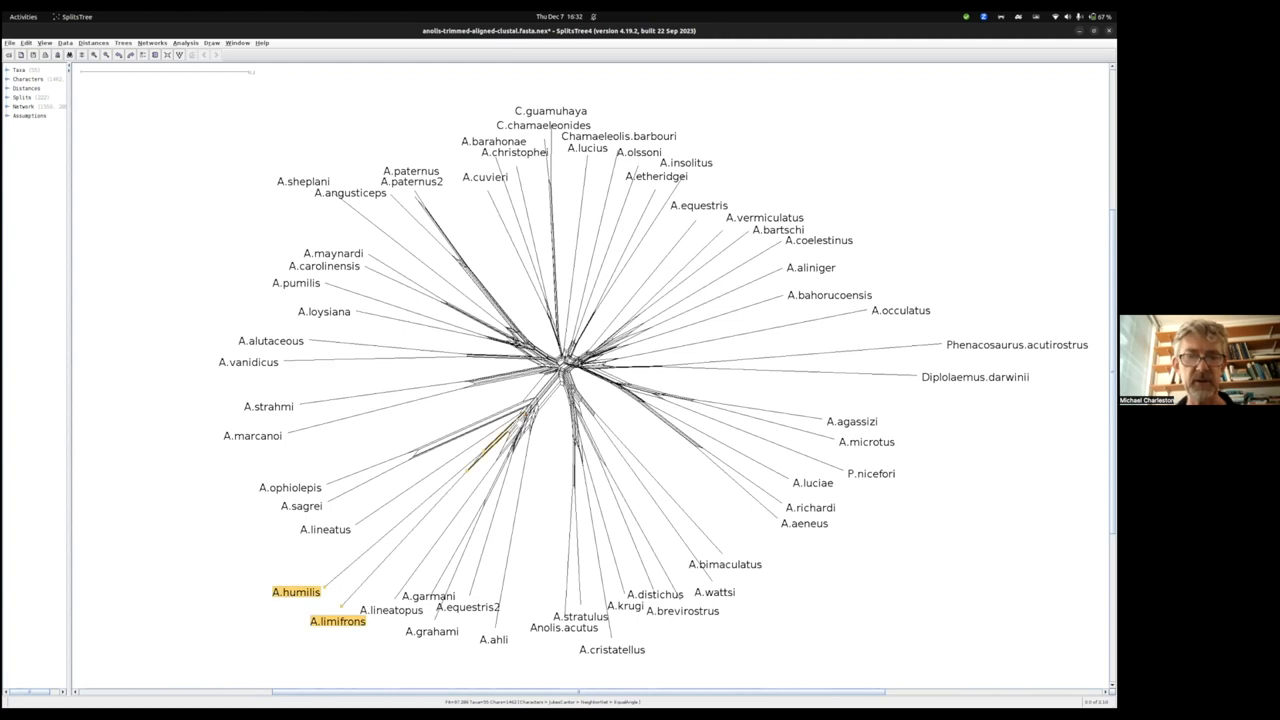
pyautogui.moveTo(516, 428)
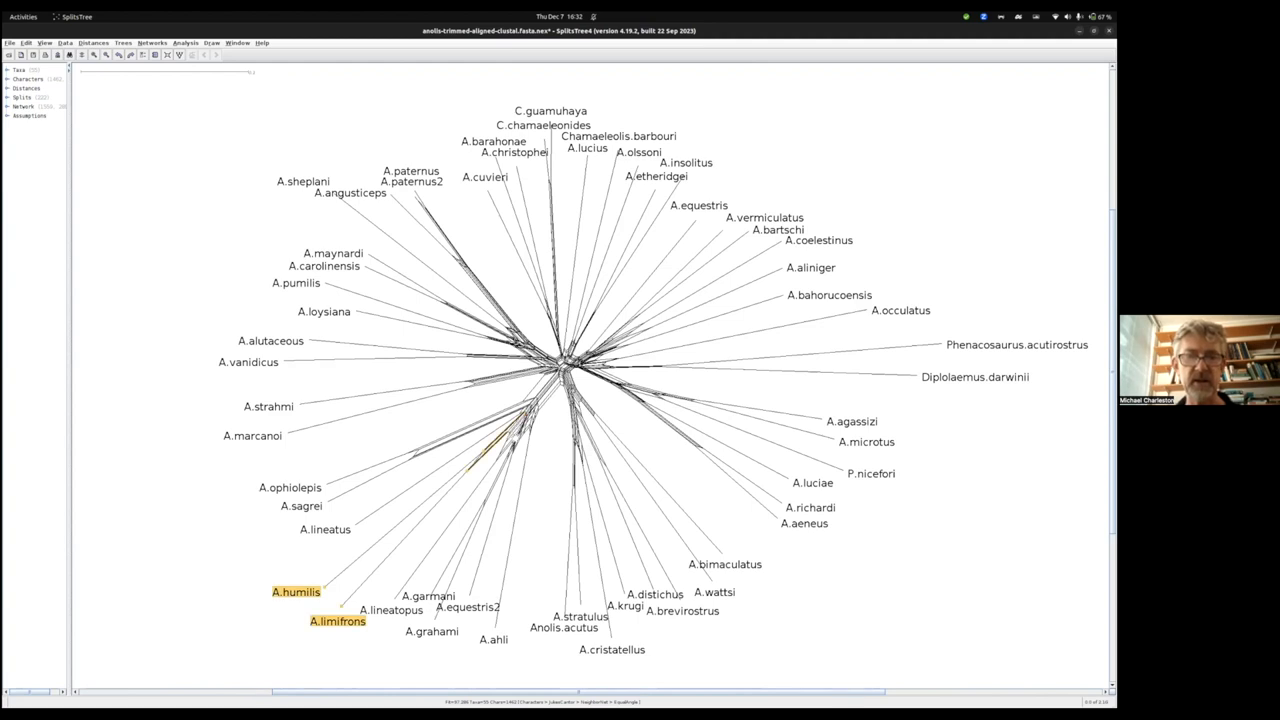
pyautogui.click(390, 608)
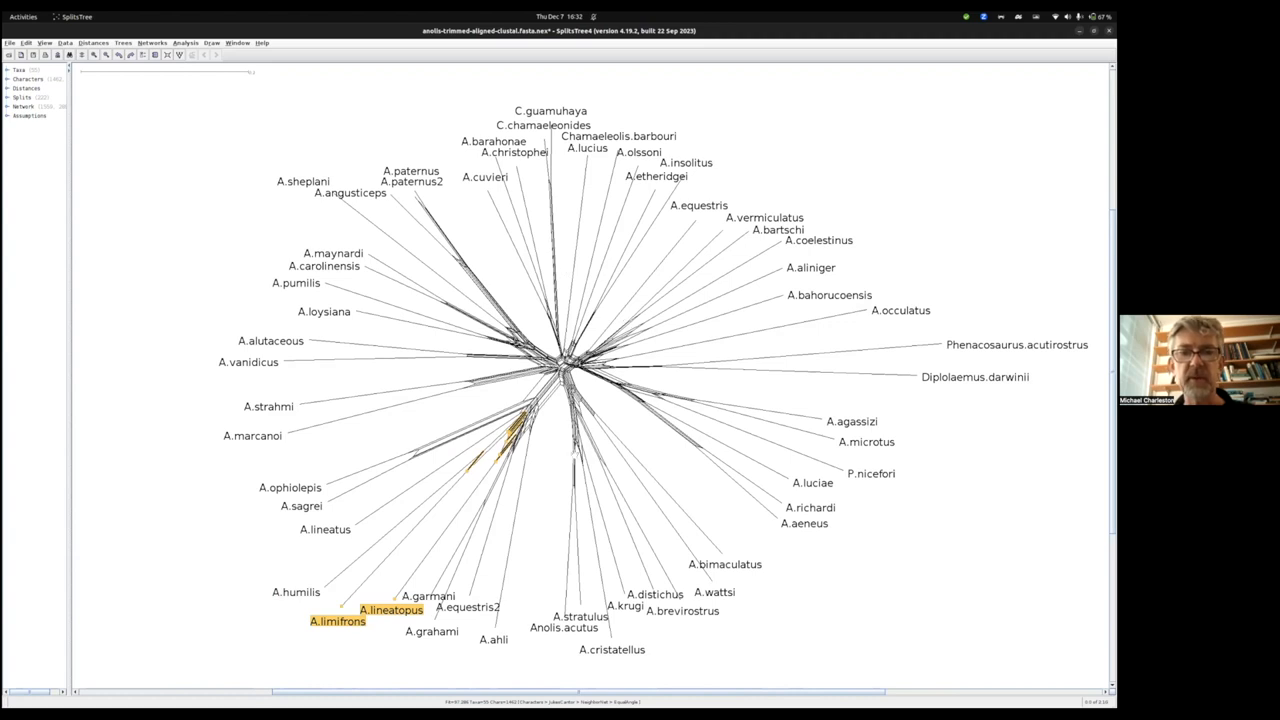
pyautogui.moveTo(550, 426)
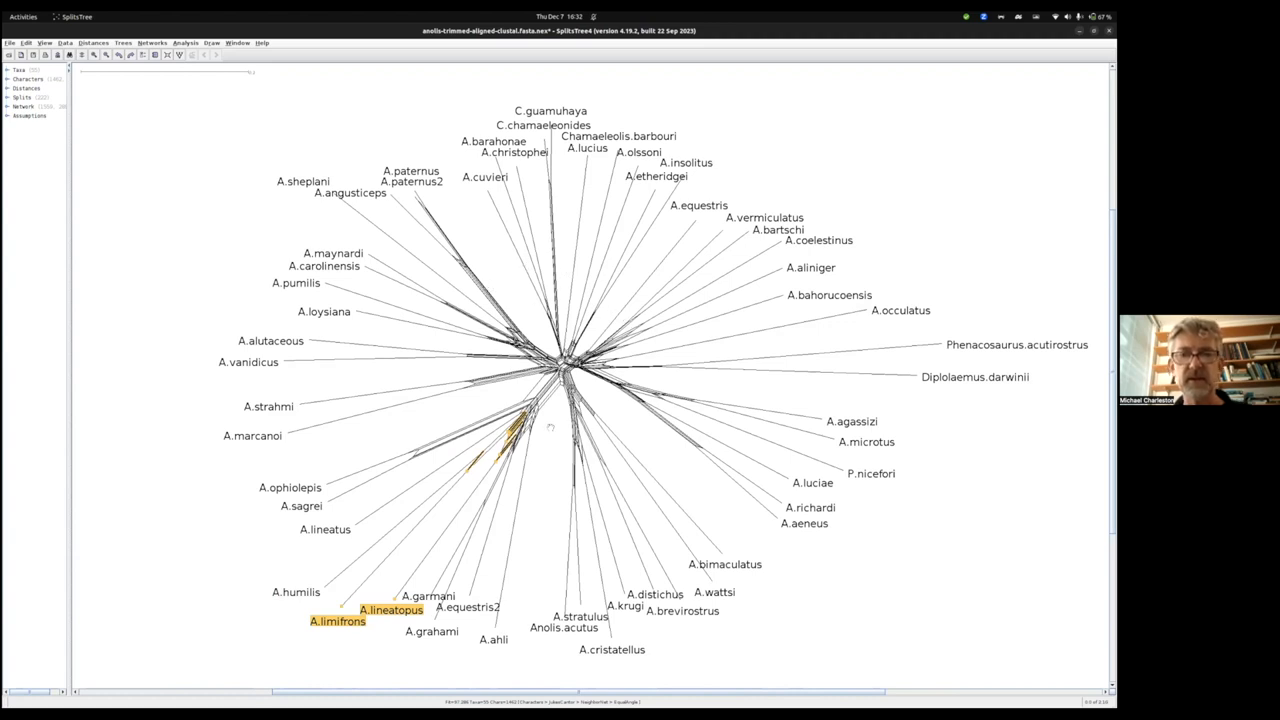
pyautogui.moveTo(544, 440)
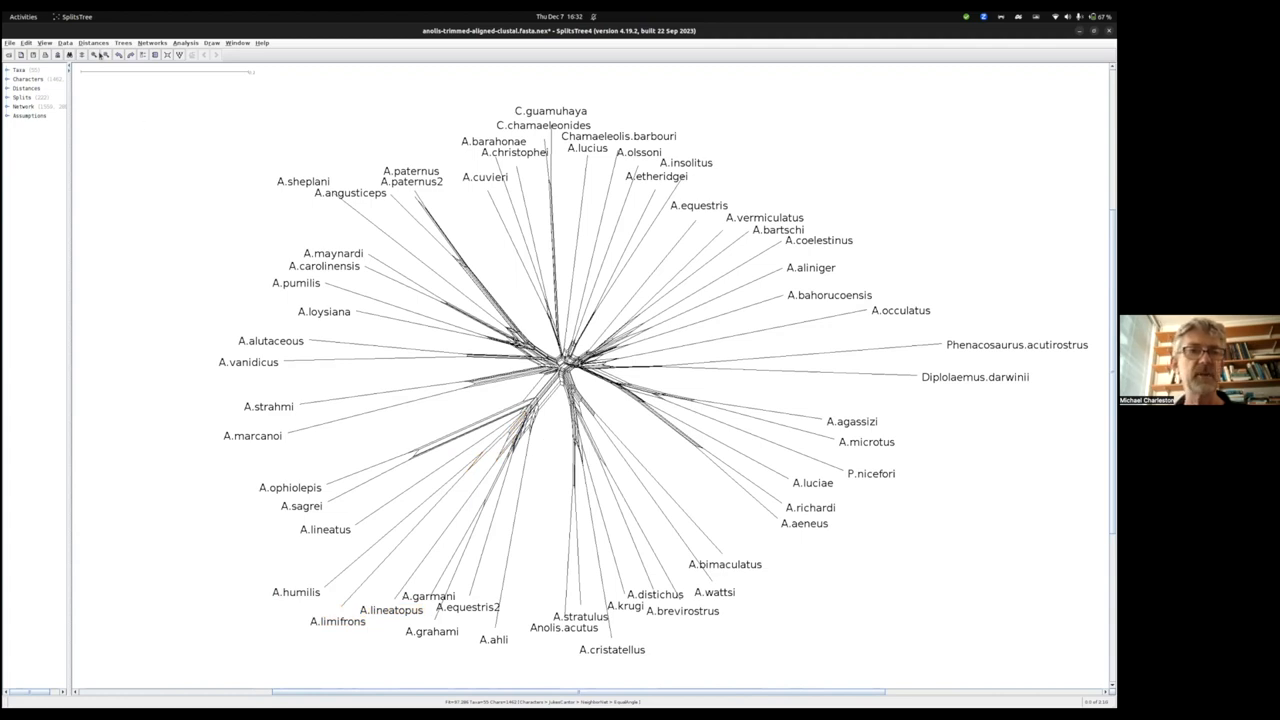
pyautogui.click(92, 42)
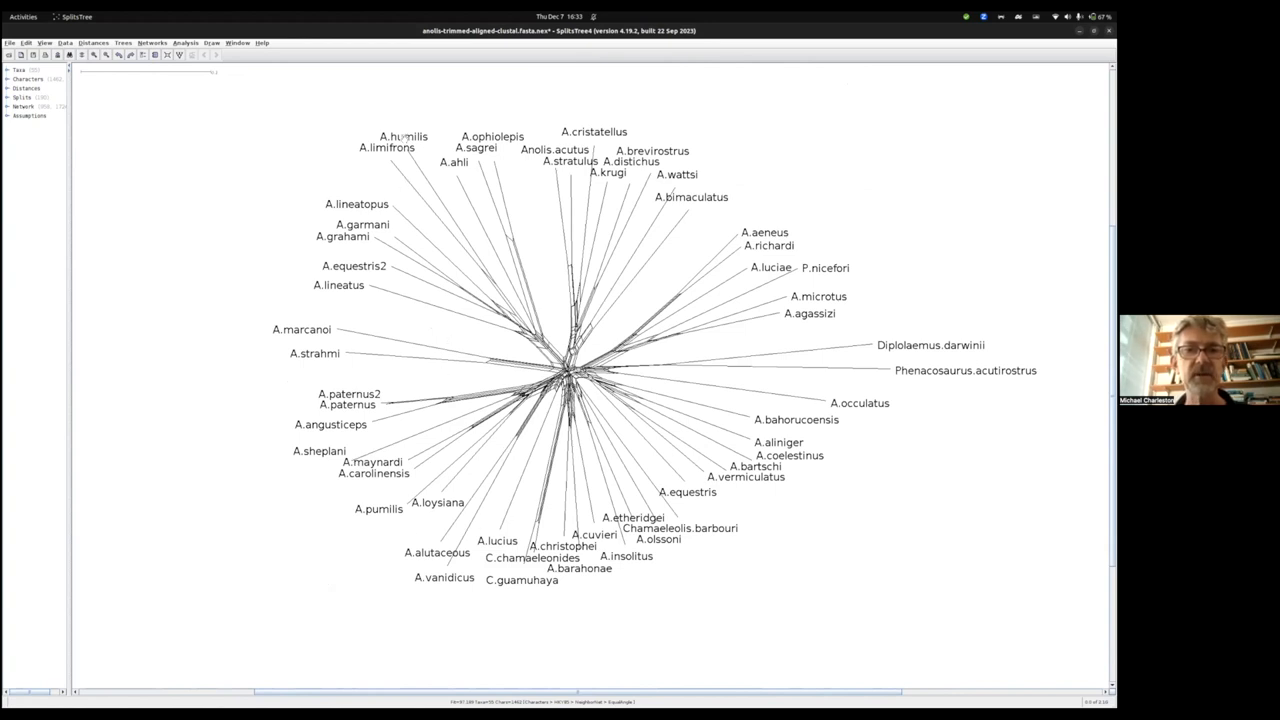
# - Mark A.limifrons and A.lineatopus so their shared split is highlighted
pyautogui.click(388, 148)
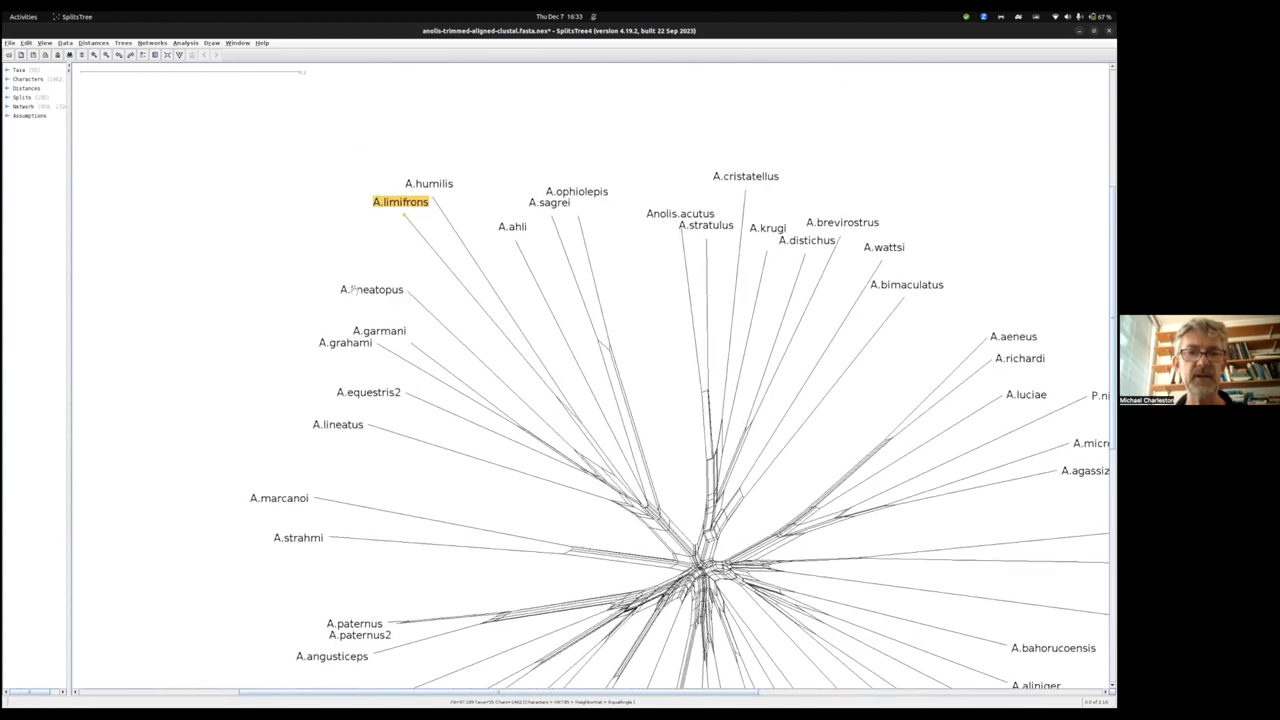
pyautogui.click(428, 184)
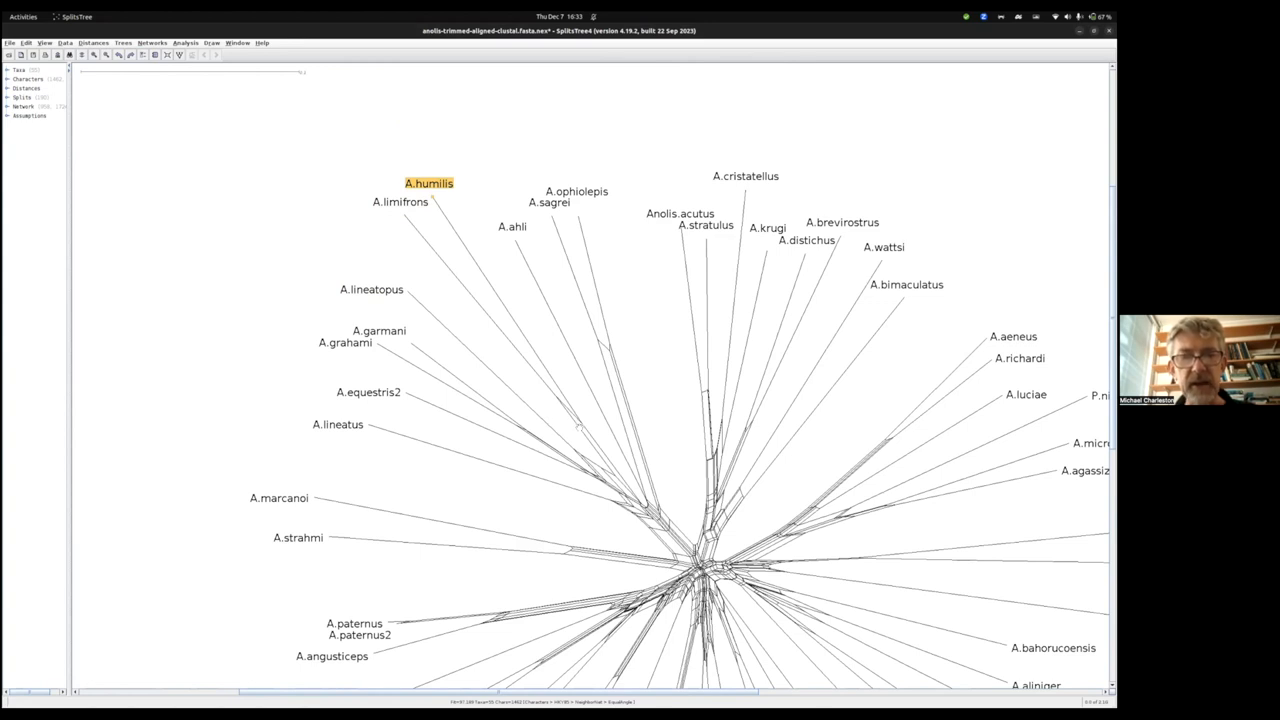
pyautogui.click(400, 200)
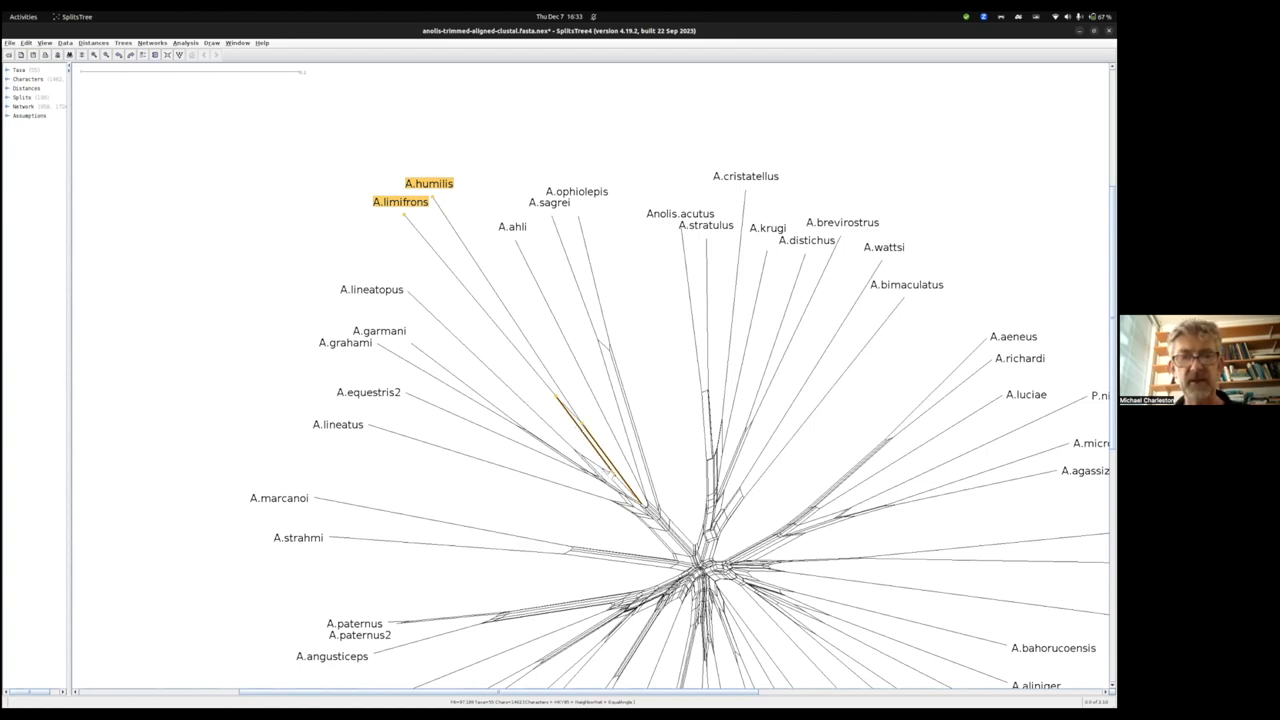
pyautogui.click(372, 288)
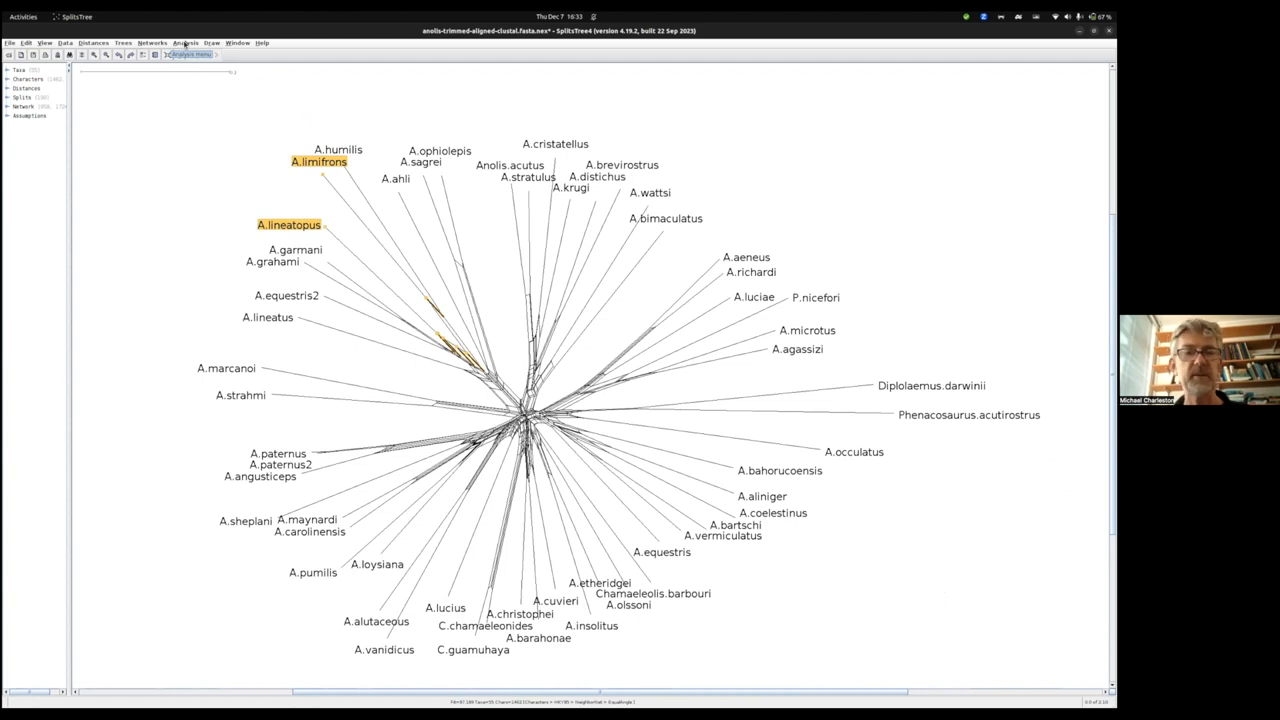
# - Run a Bootstrap analysis with the default number of replicates
pyautogui.click(186, 42)
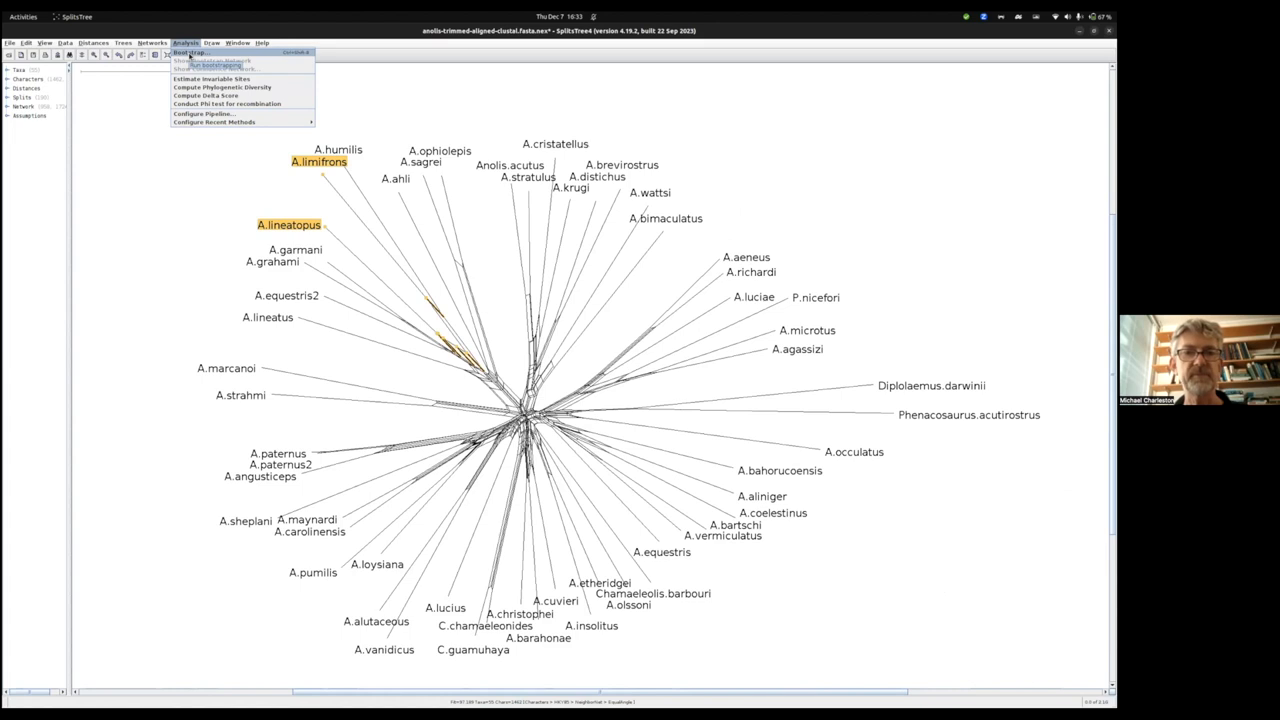
pyautogui.click(188, 52)
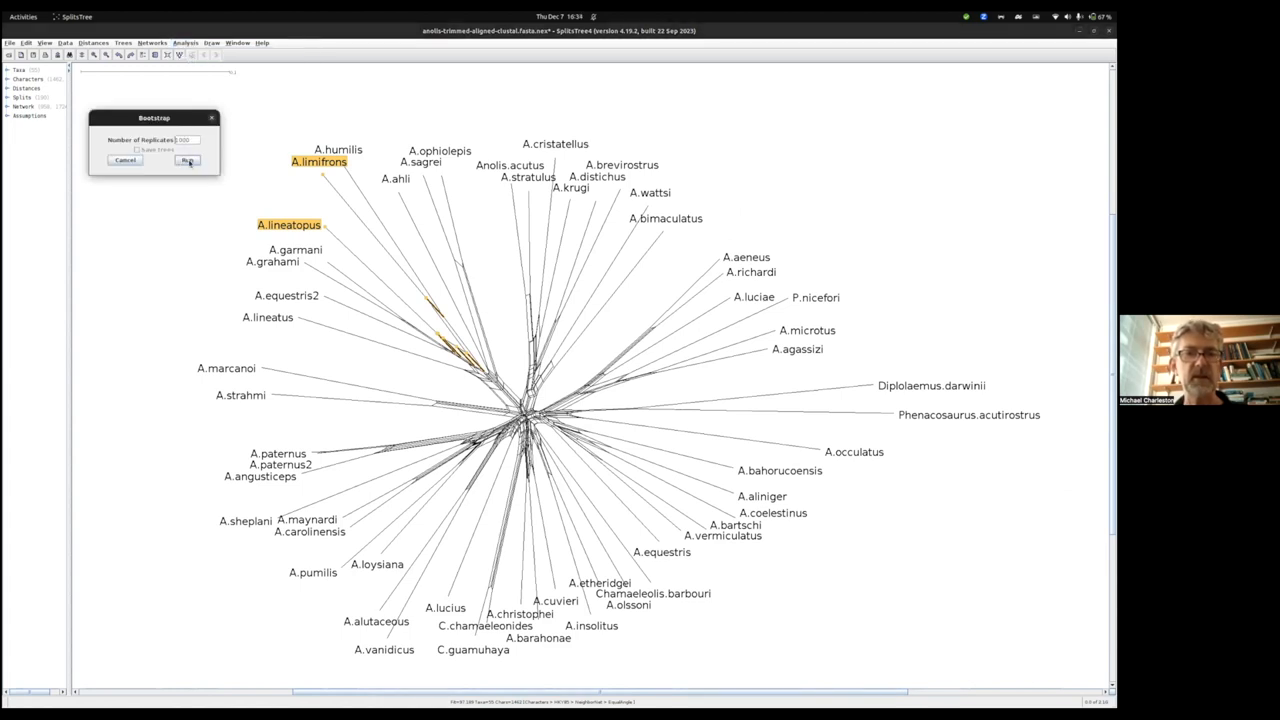
pyautogui.click(188, 160)
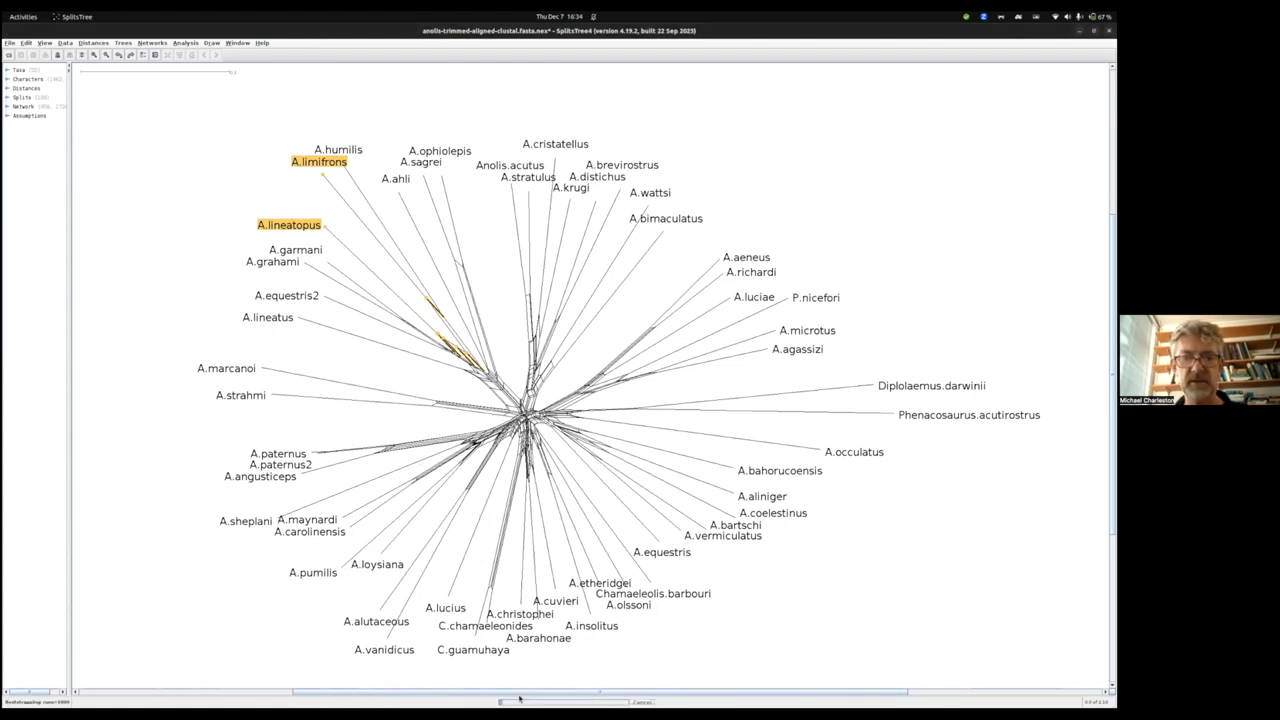
pyautogui.moveTo(572, 356)
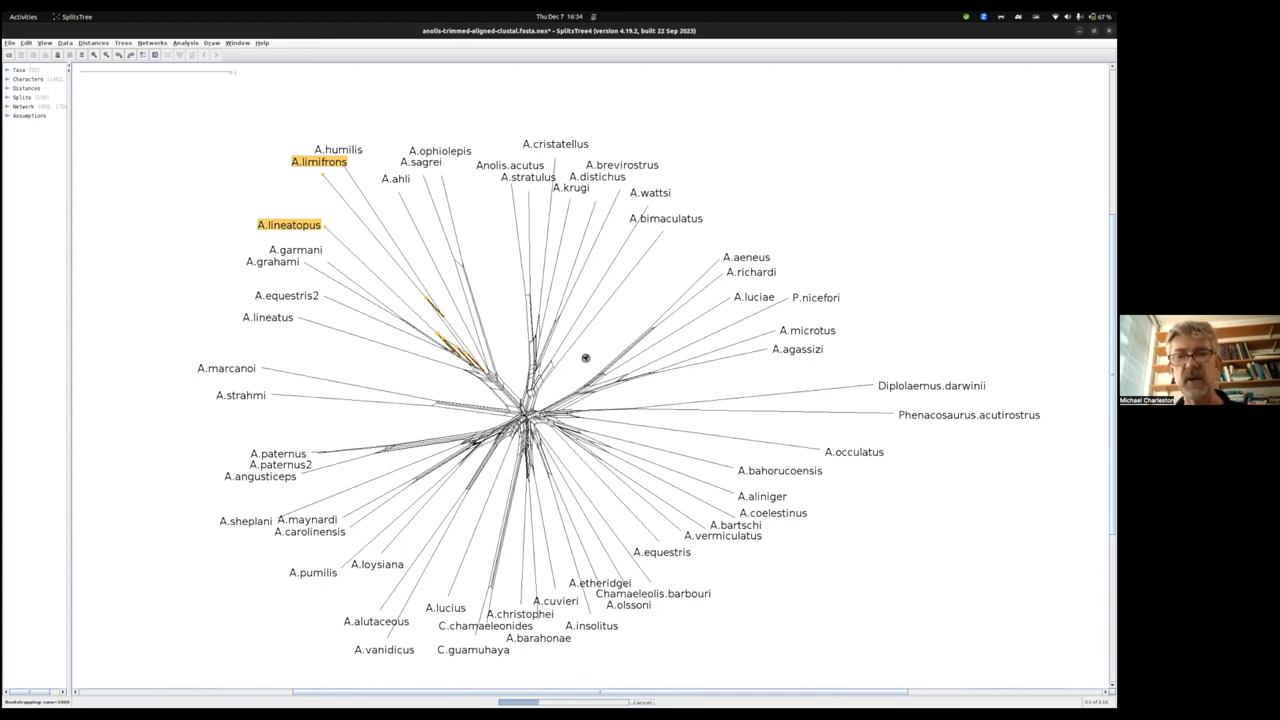
pyautogui.moveTo(556, 378)
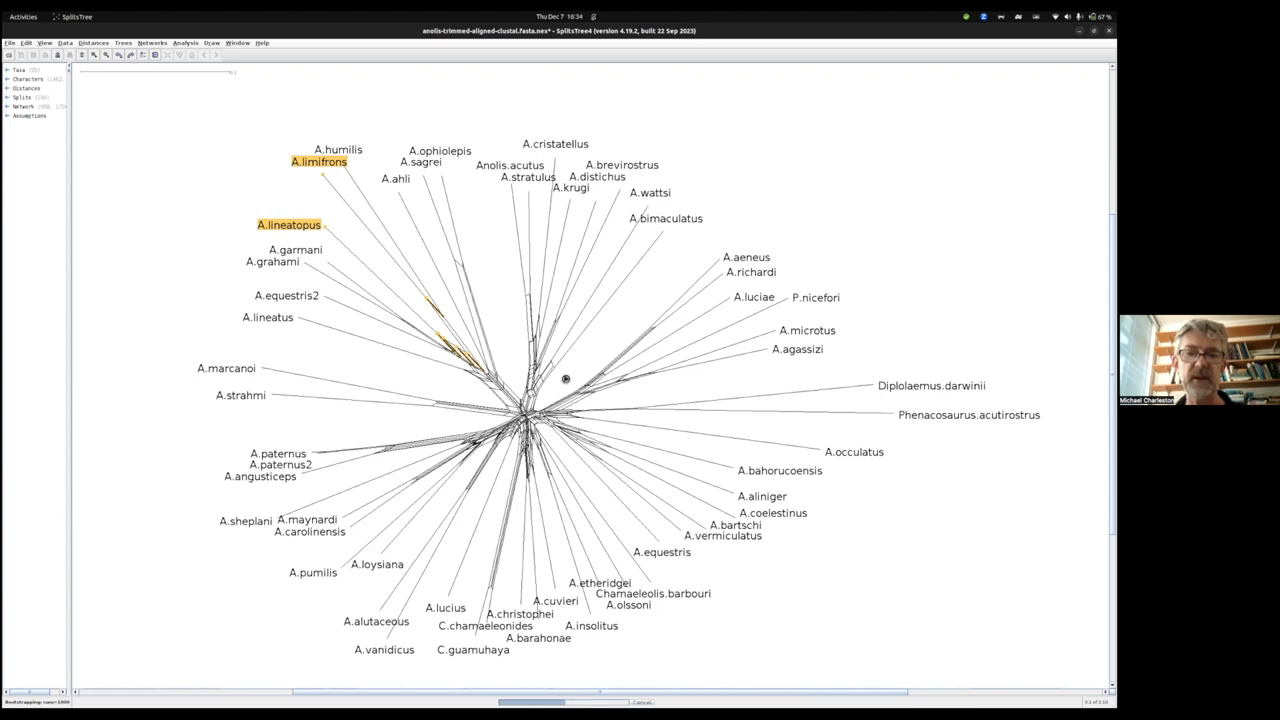
pyautogui.moveTo(550, 386)
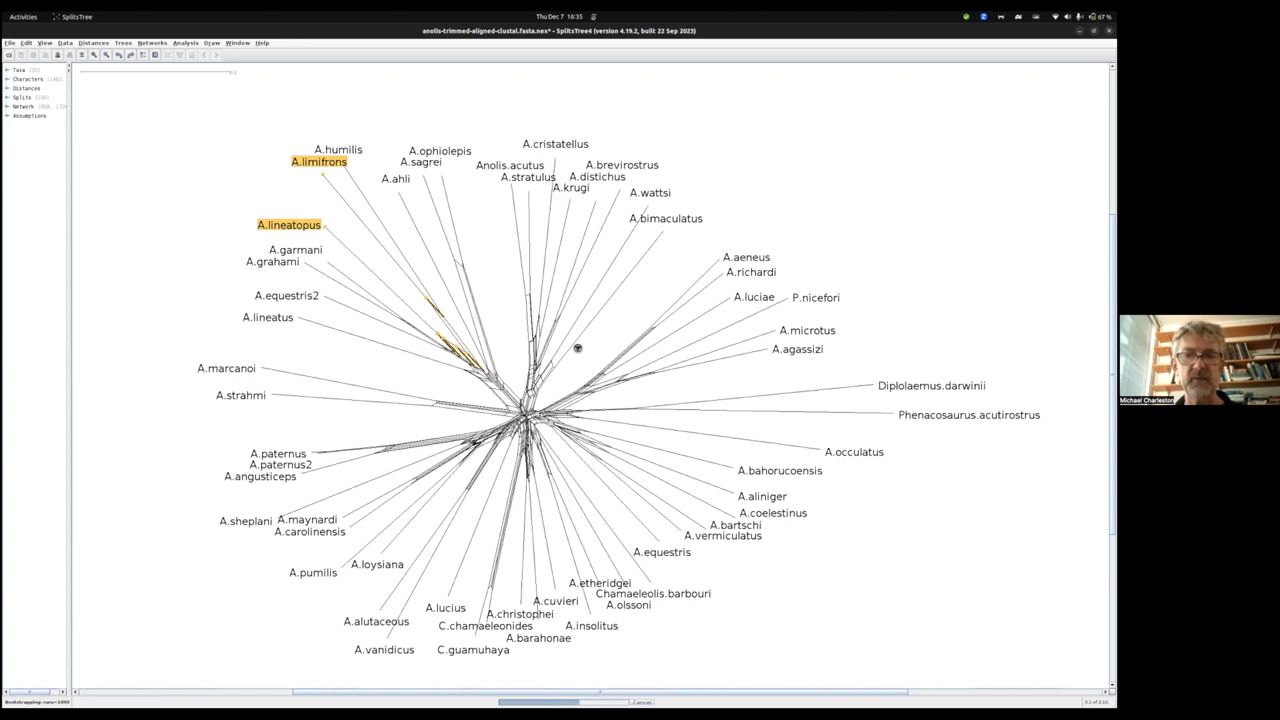
pyautogui.moveTo(574, 386)
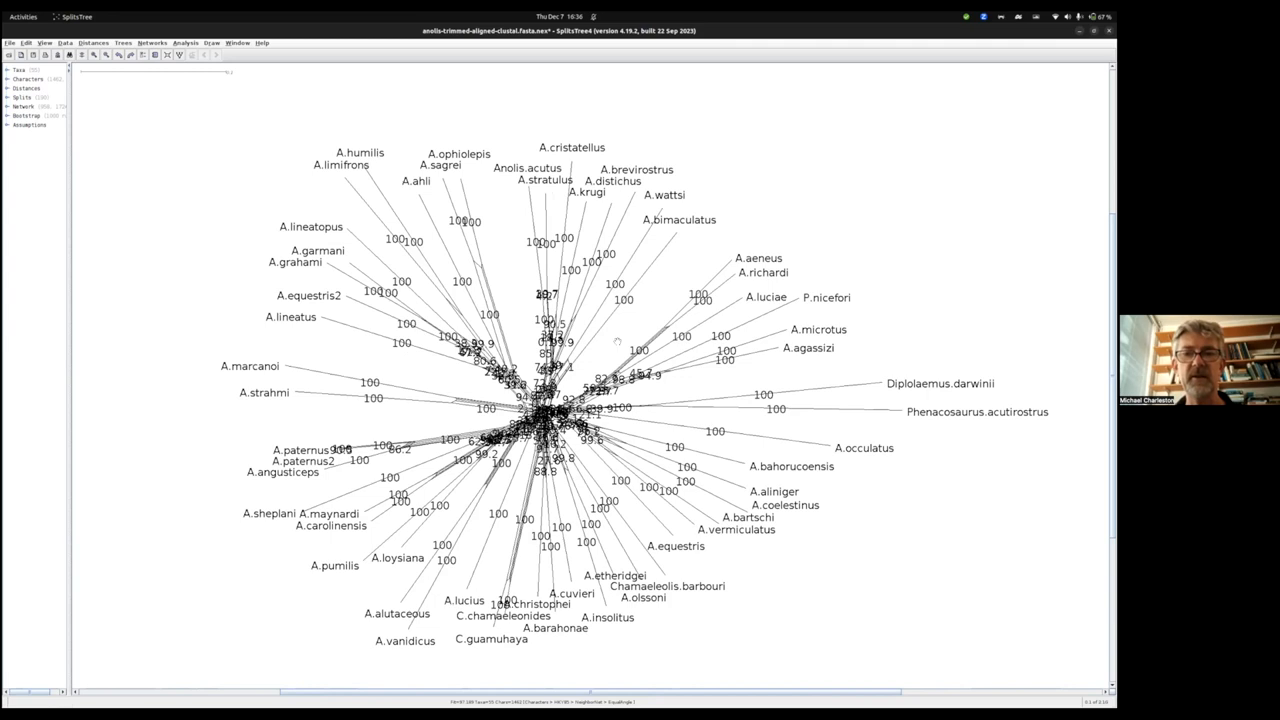
pyautogui.moveTo(750, 412)
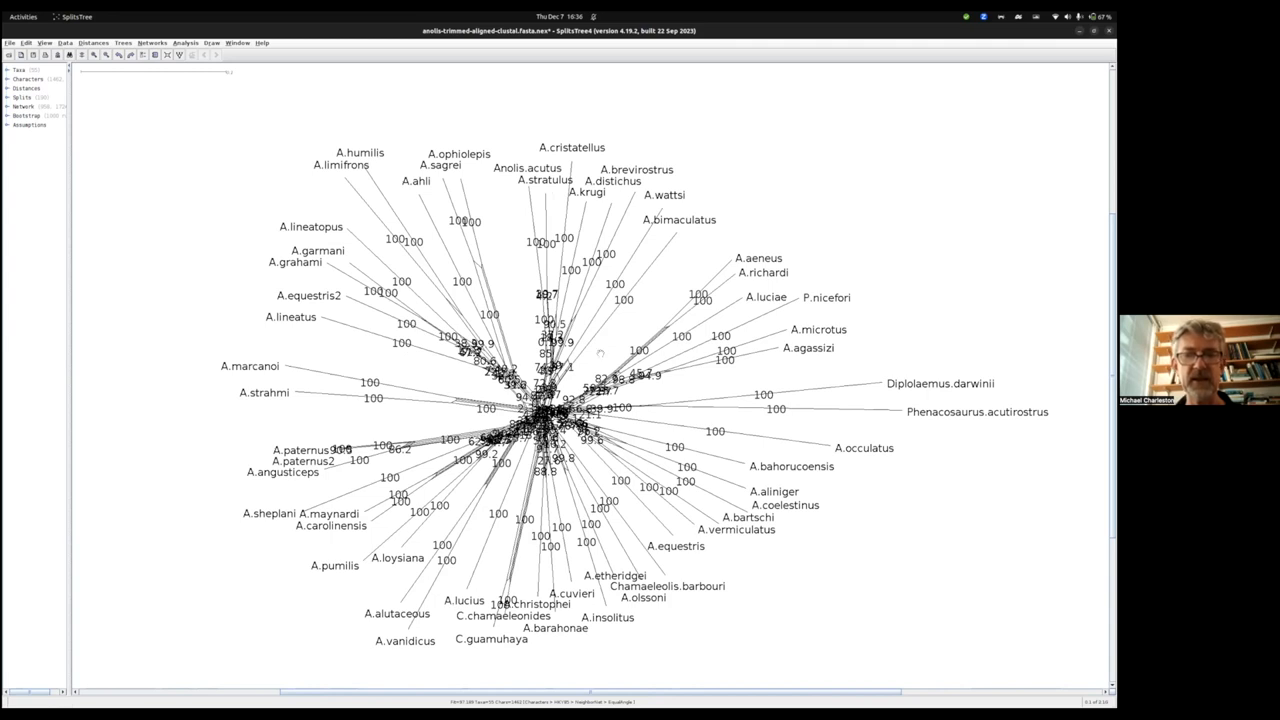
pyautogui.moveTo(508, 168)
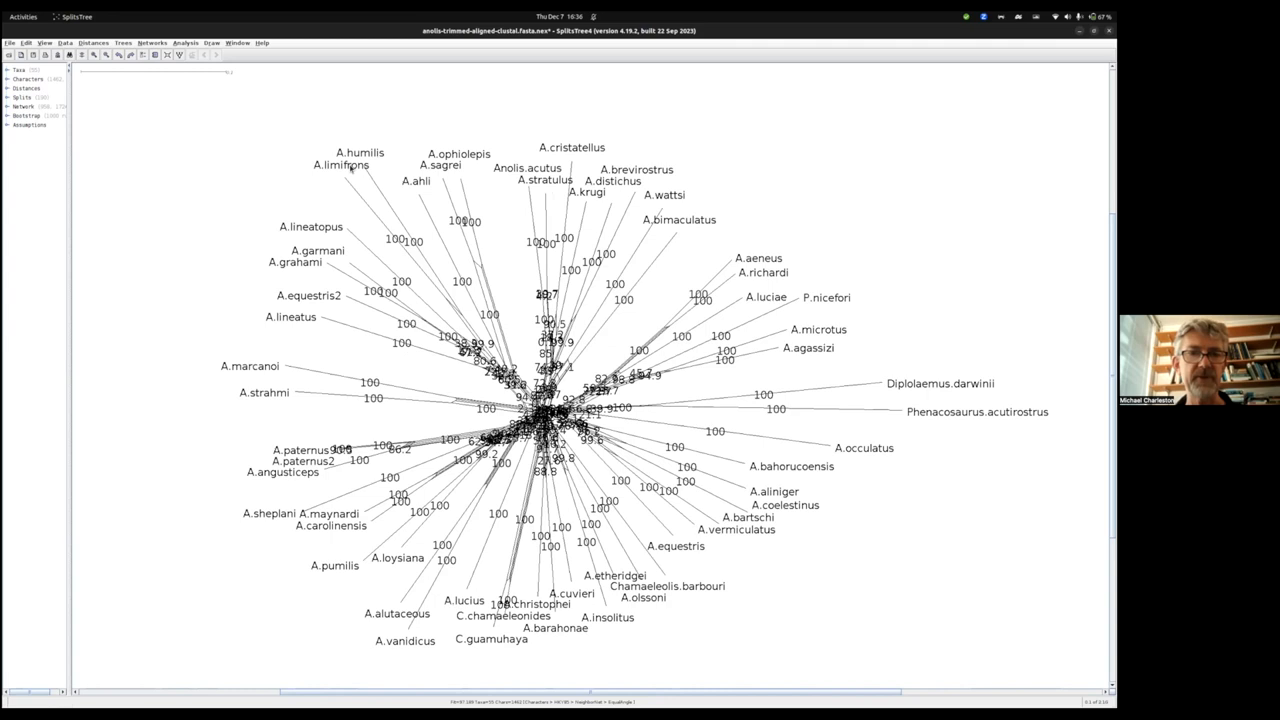
# - Mark the A.limifrons taxon on the bootstrap-labelled network
pyautogui.click(340, 164)
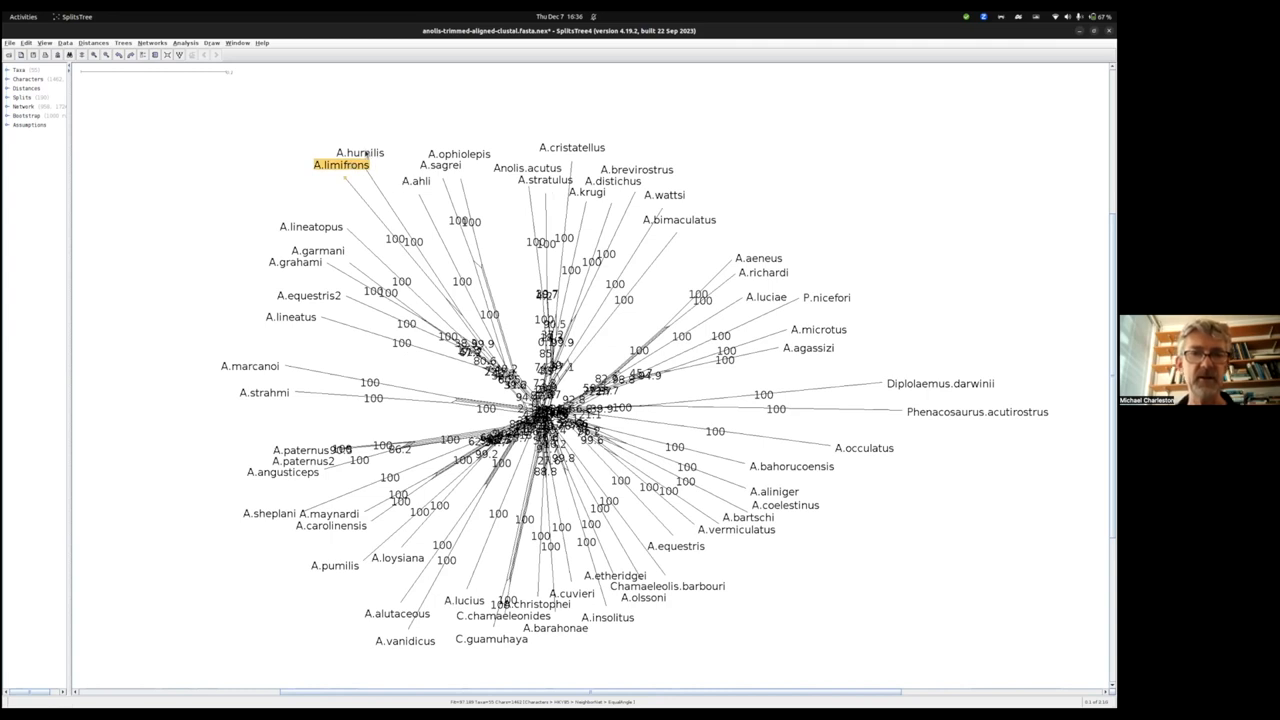
# - Add A.humilis to the marked taxa, highlighting the shared split with 99.9 support
pyautogui.click(312, 226)
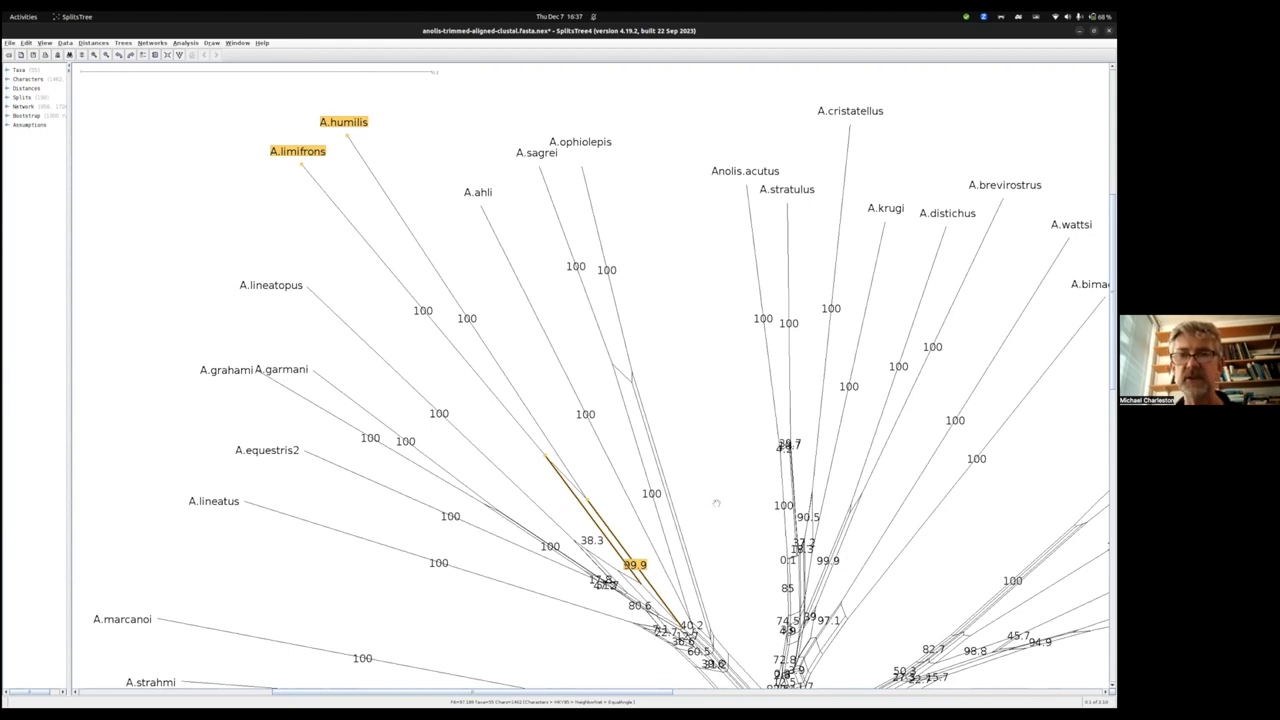
pyautogui.moveTo(730, 558)
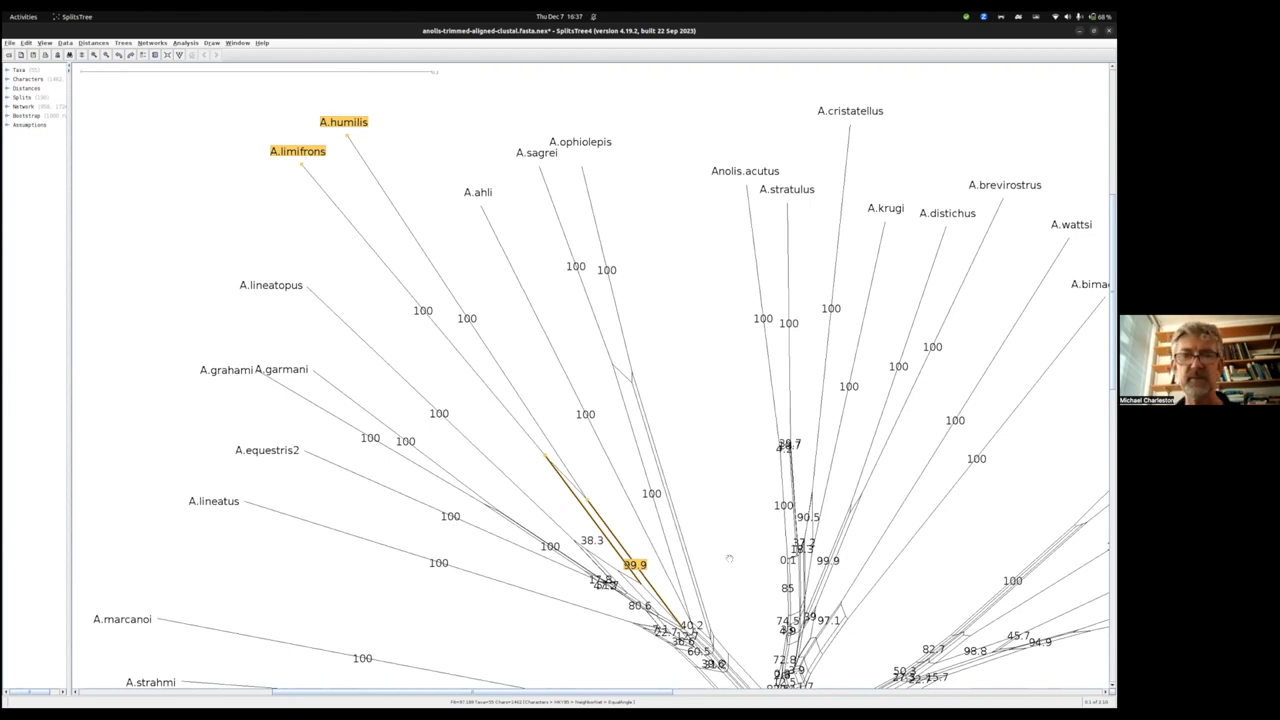